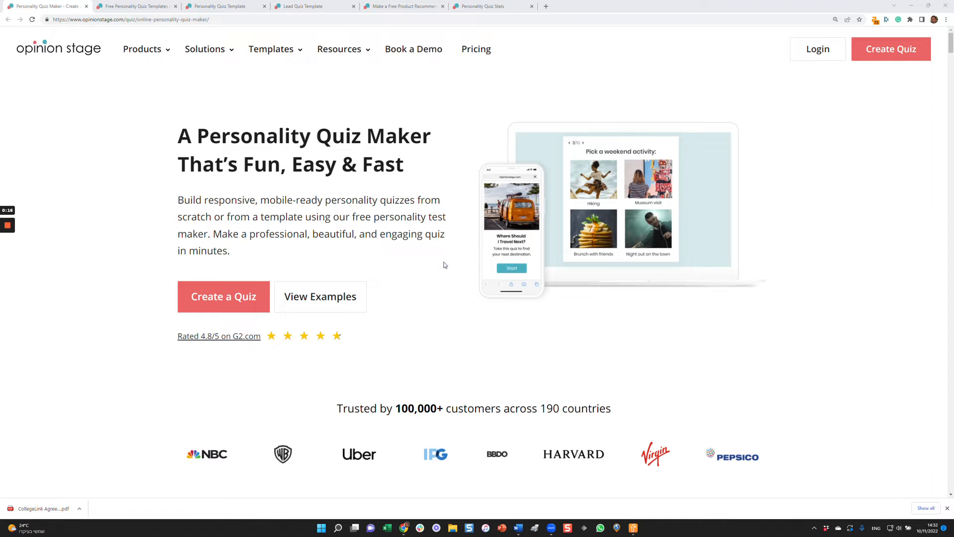
View the personality quiz templates gallery and peek at the CREATE NEW content types
left_click(135, 6)
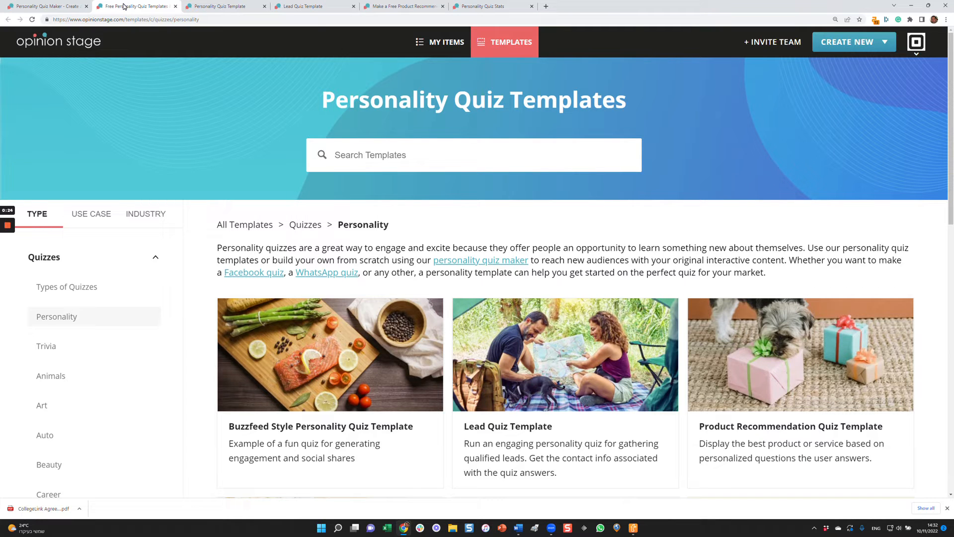
mouse_move(124, 9)
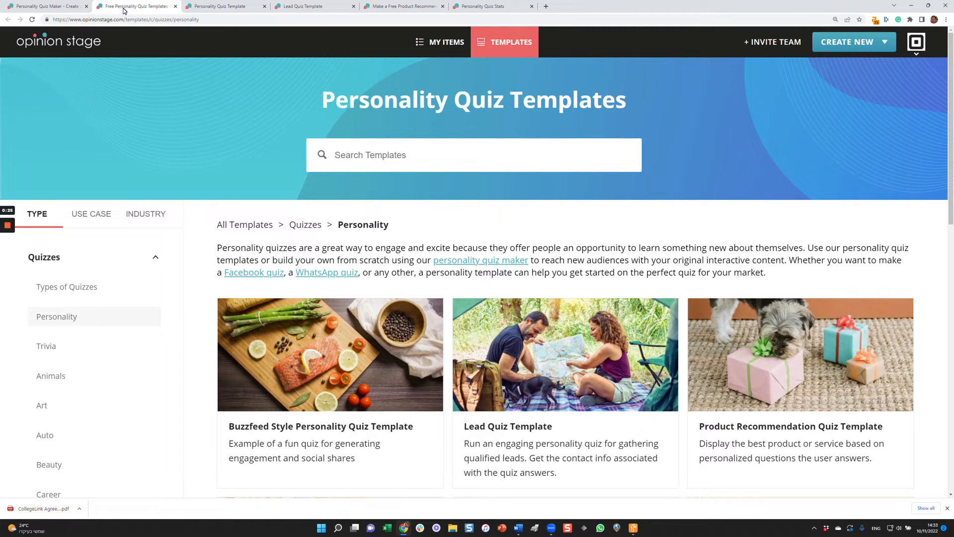
left_click(853, 42)
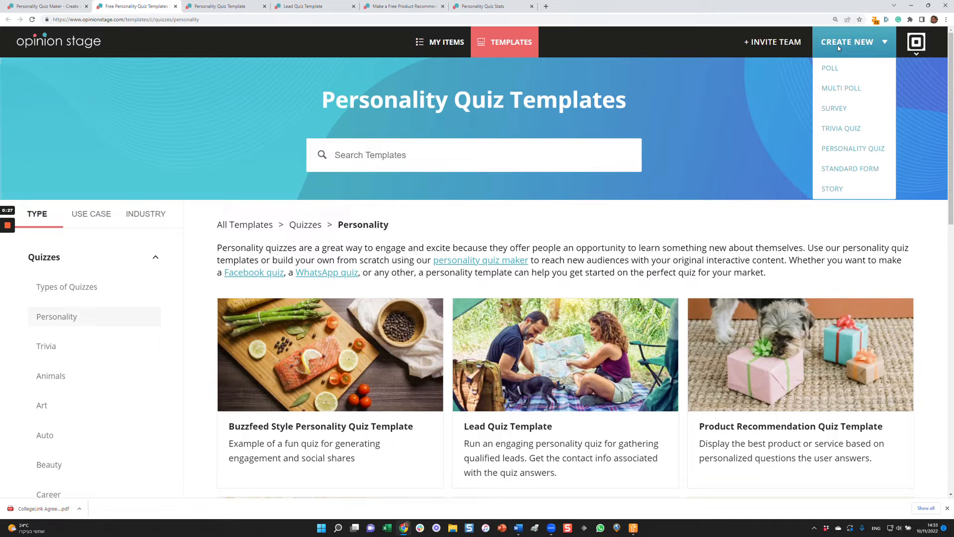
mouse_move(853, 148)
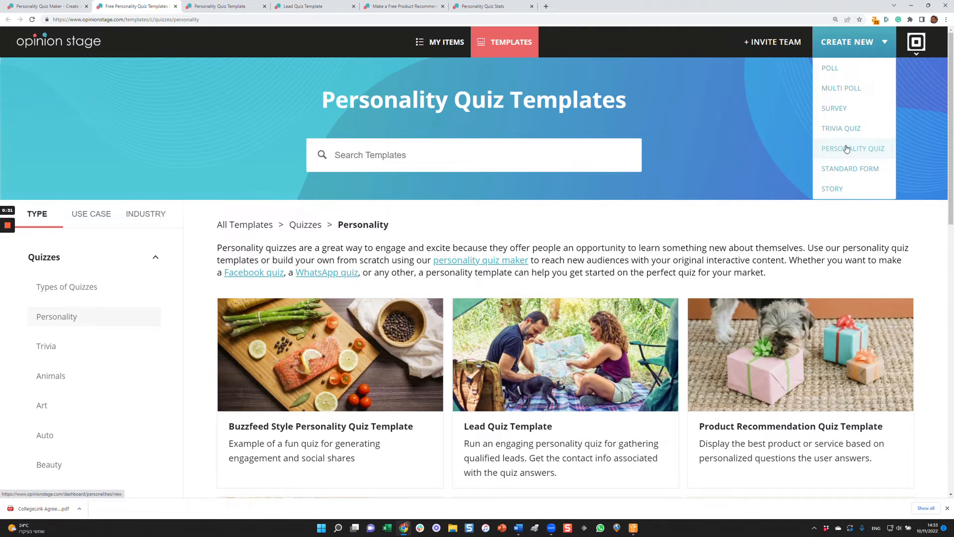
left_click(848, 41)
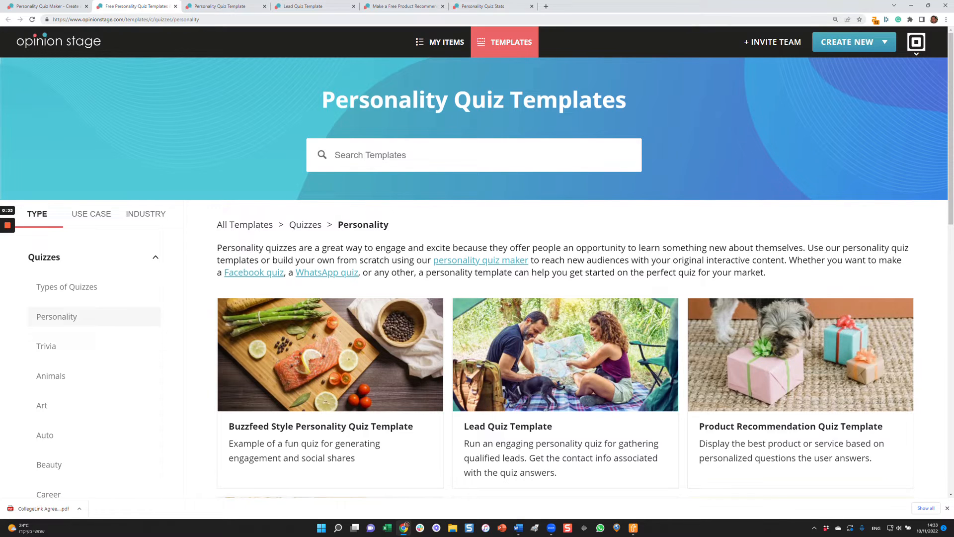
Play the exercise quiz preview to the Endurance result and follow its gym link
left_click(226, 6)
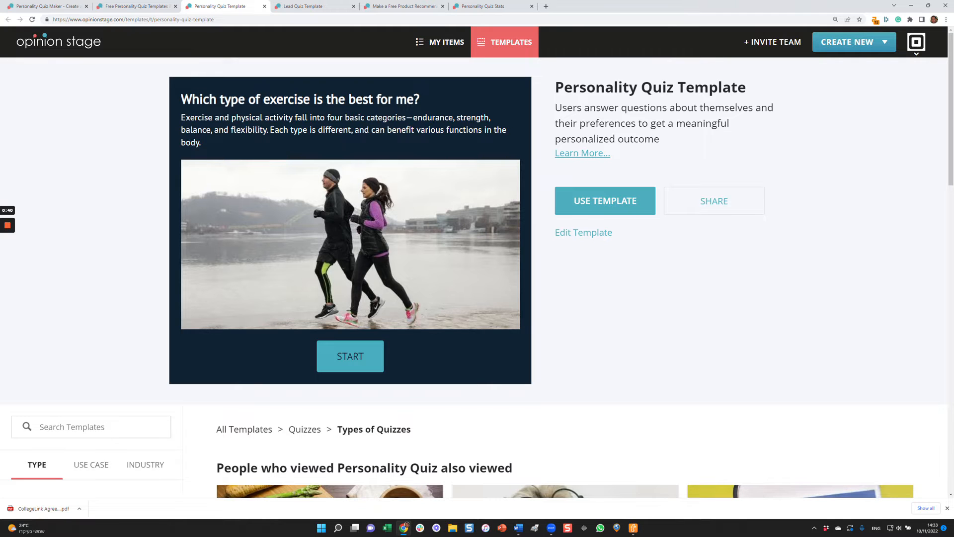
mouse_move(402, 254)
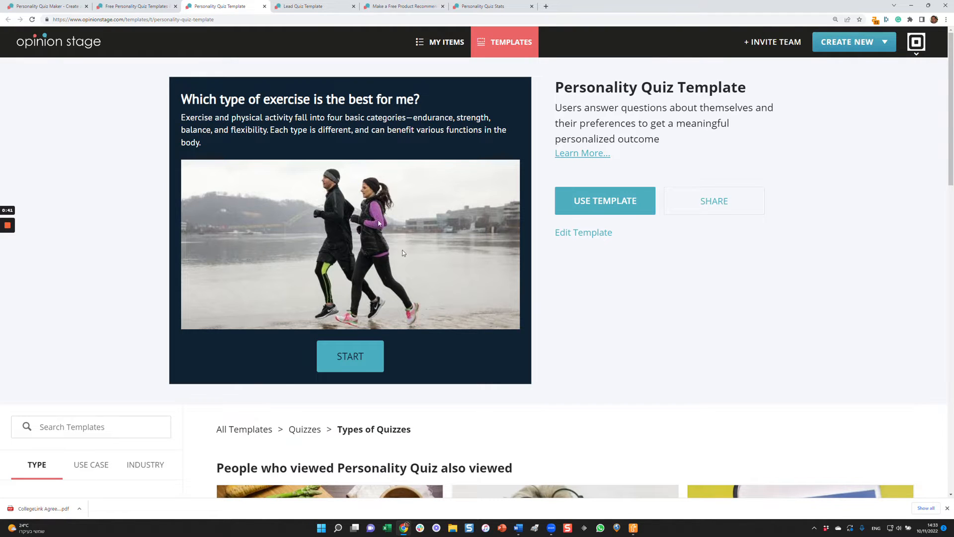
left_click(350, 356)
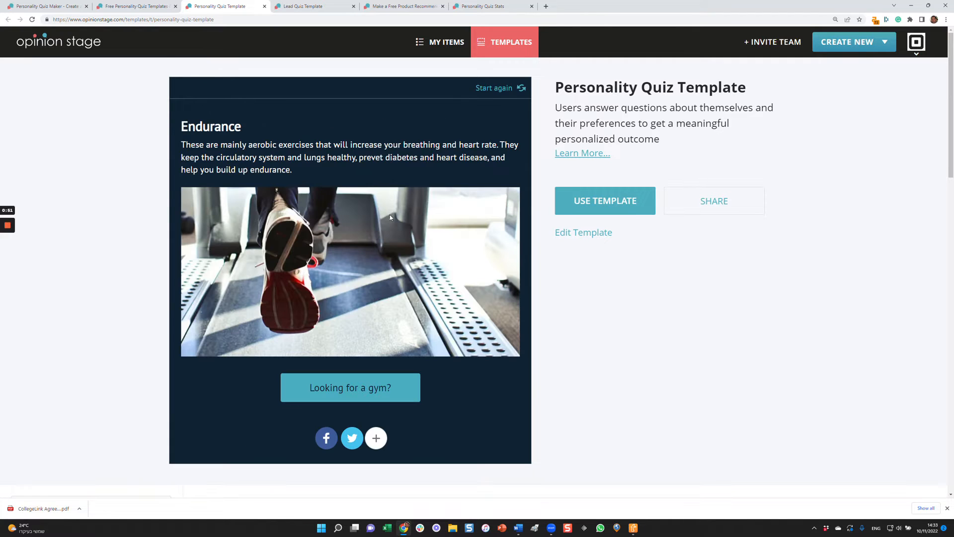
mouse_move(387, 436)
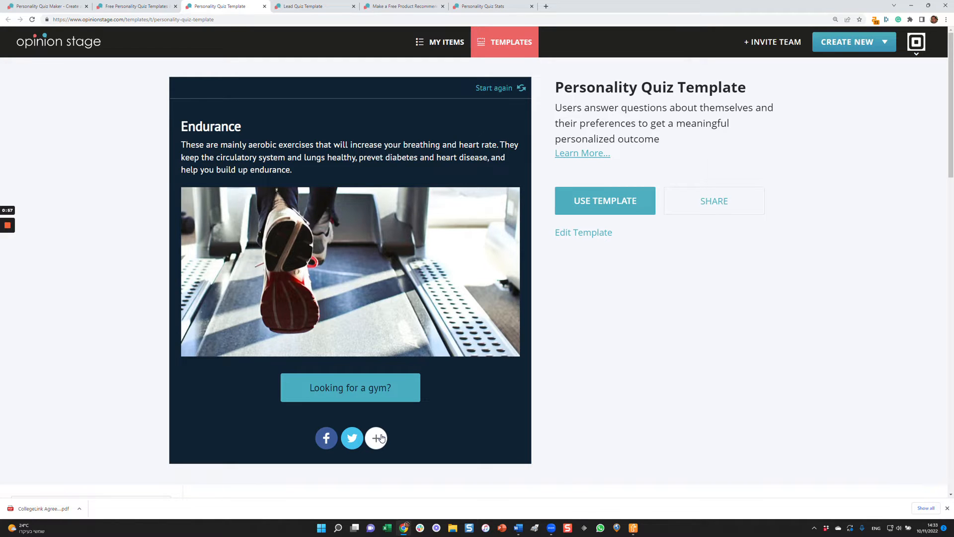
mouse_move(350, 388)
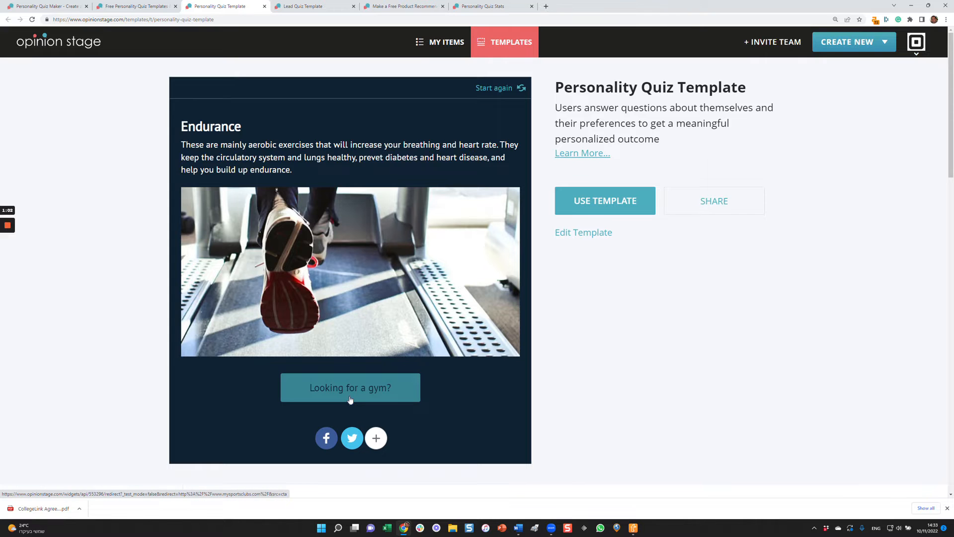
left_click(307, 6)
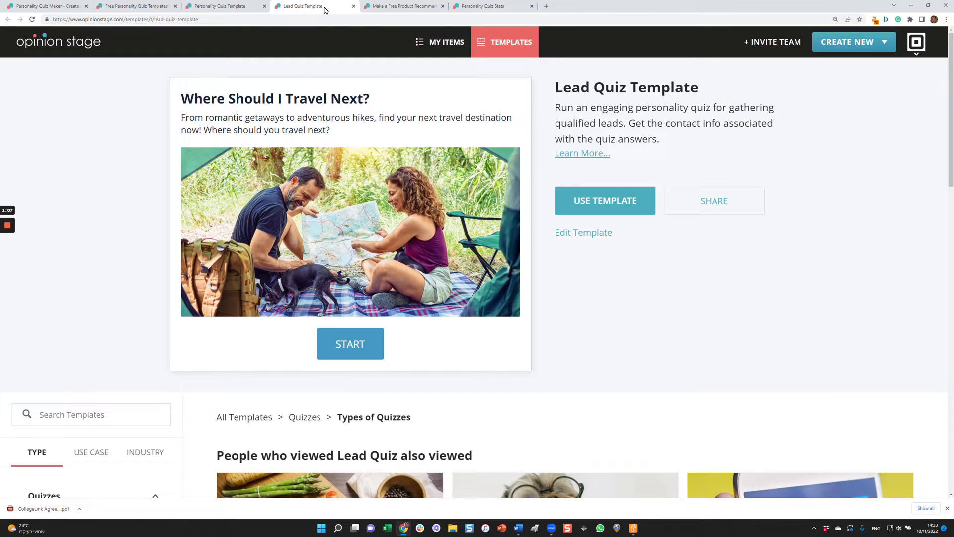
mouse_move(350, 343)
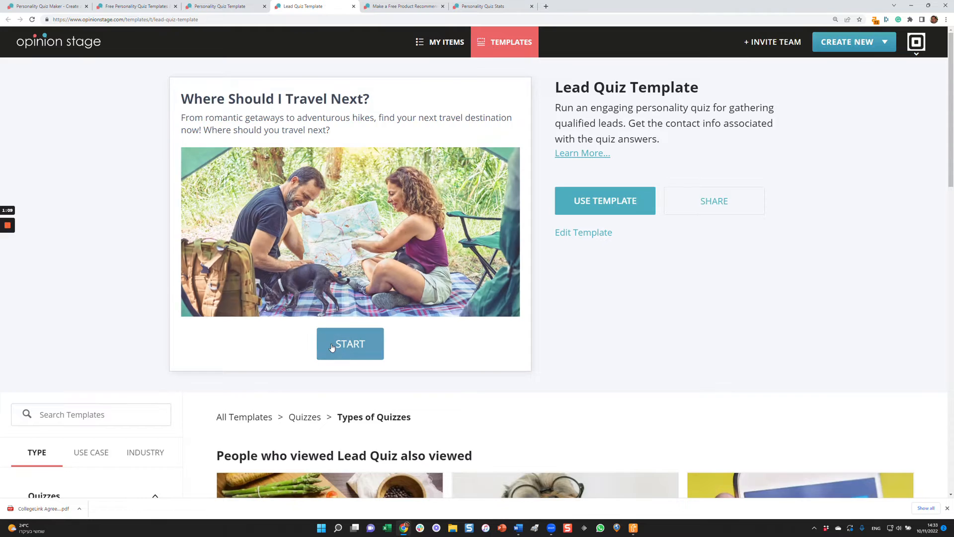
left_click(349, 343)
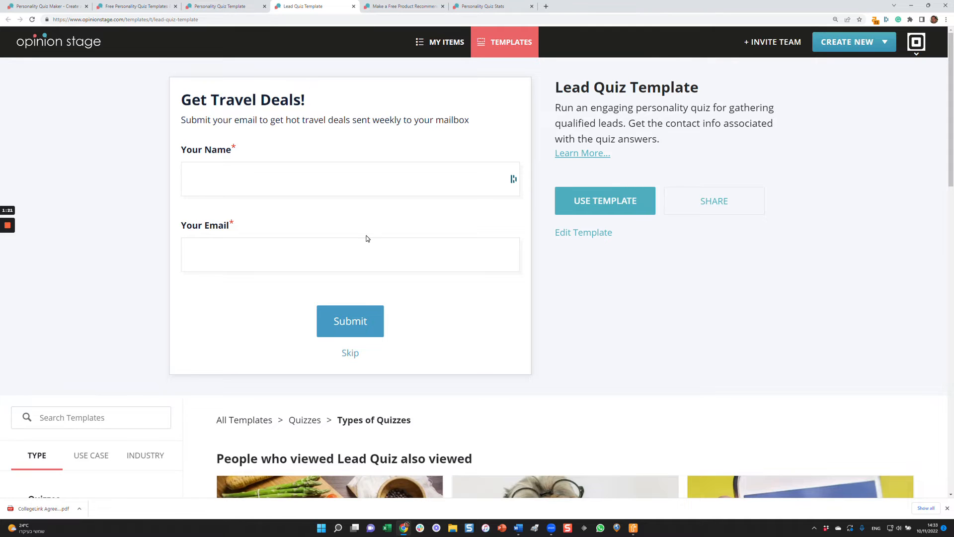
mouse_move(365, 303)
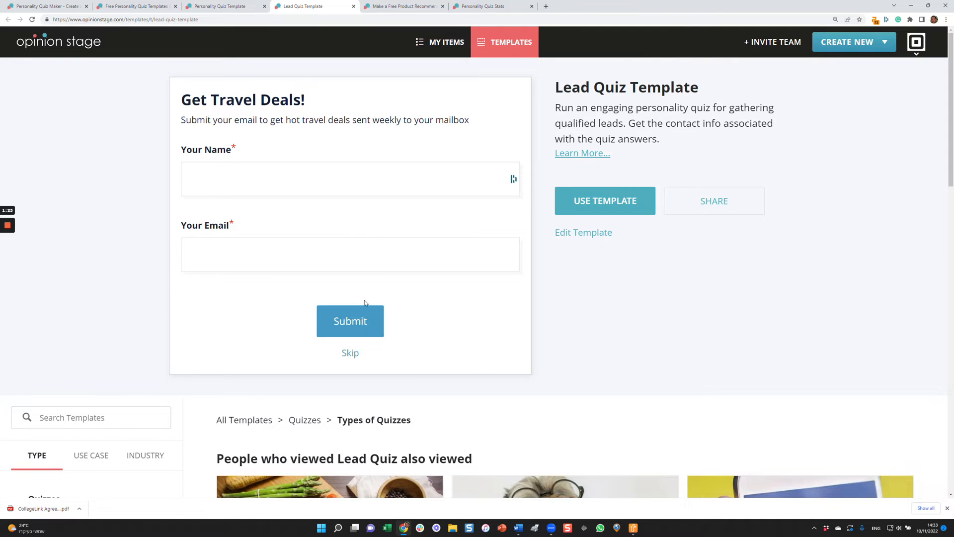
left_click(350, 177)
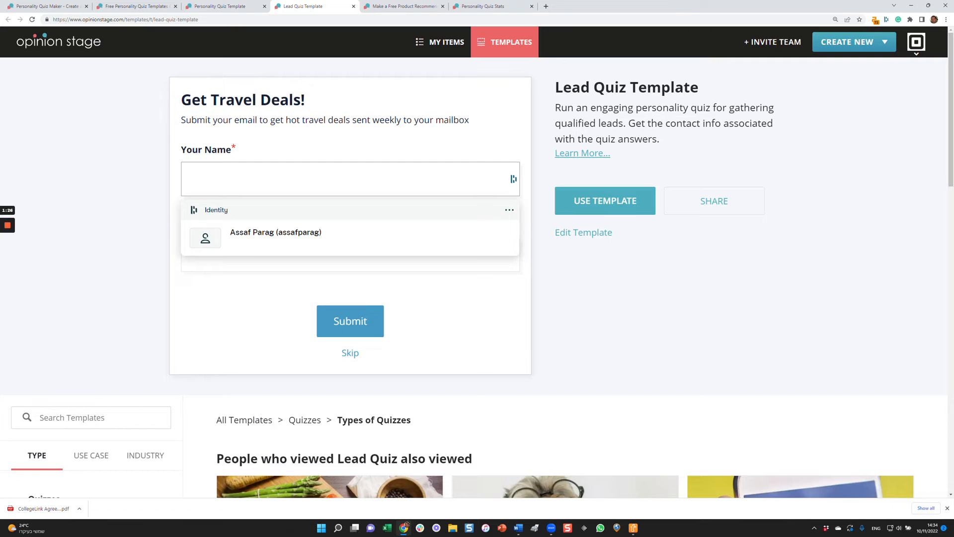
type("my name")
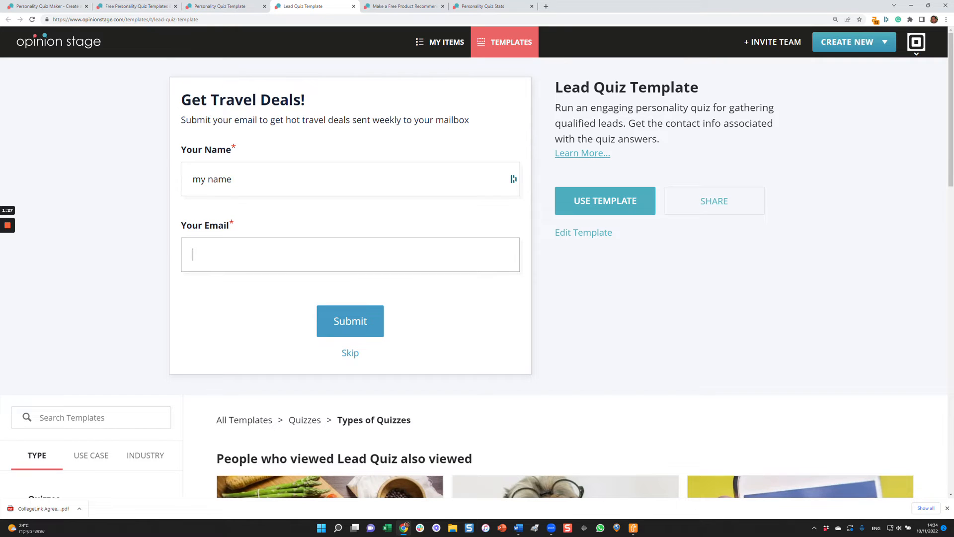
type("myname@")
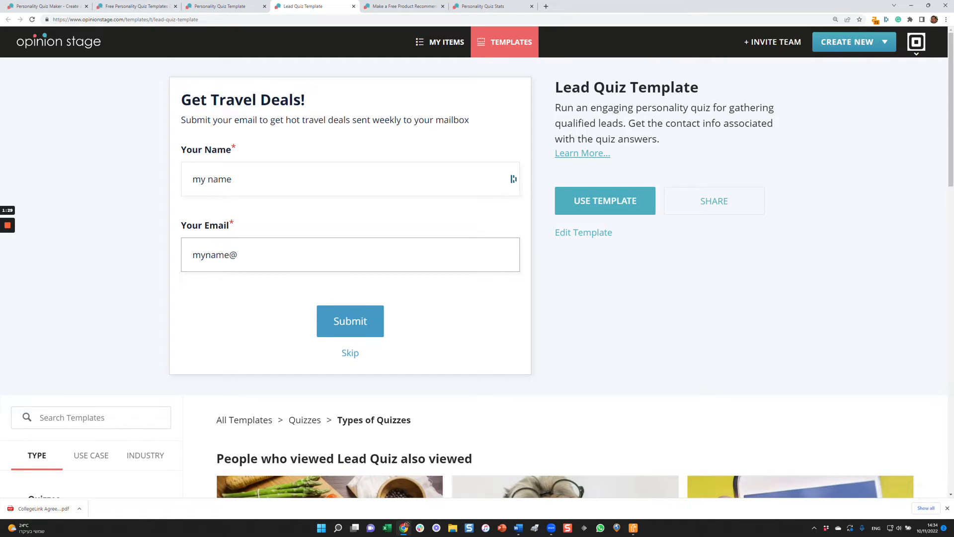
type("gmail.com")
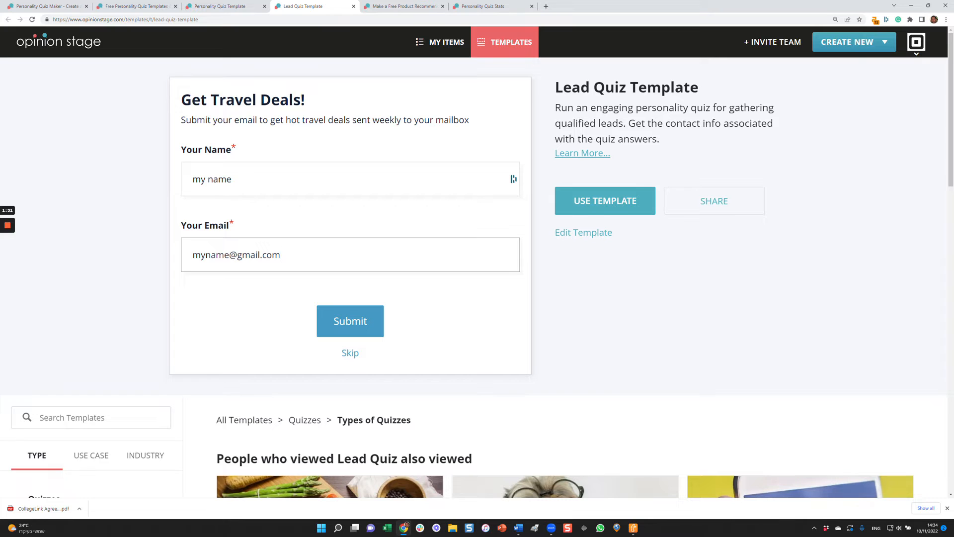
left_click(350, 321)
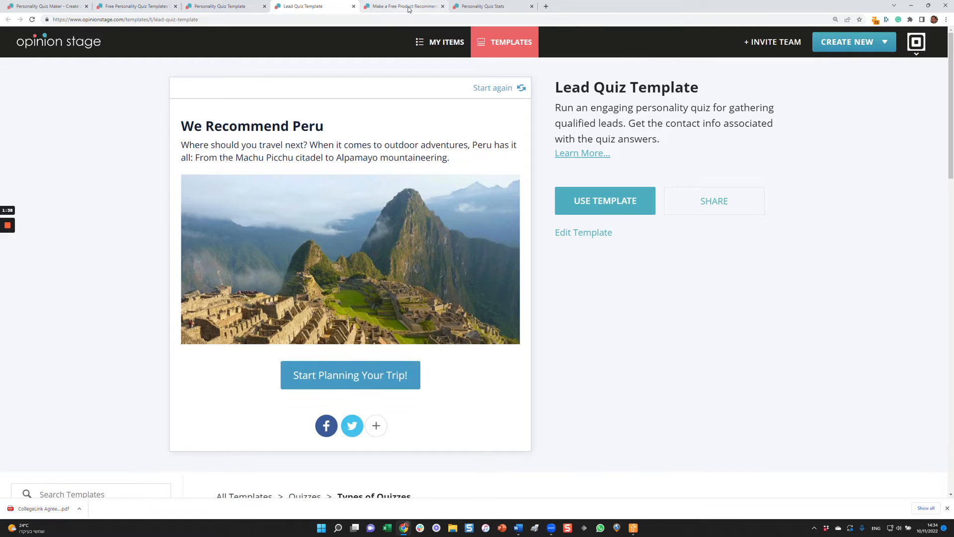
Play the Father's Day gift quiz preview through to its Kindle Paperwhite result
left_click(404, 6)
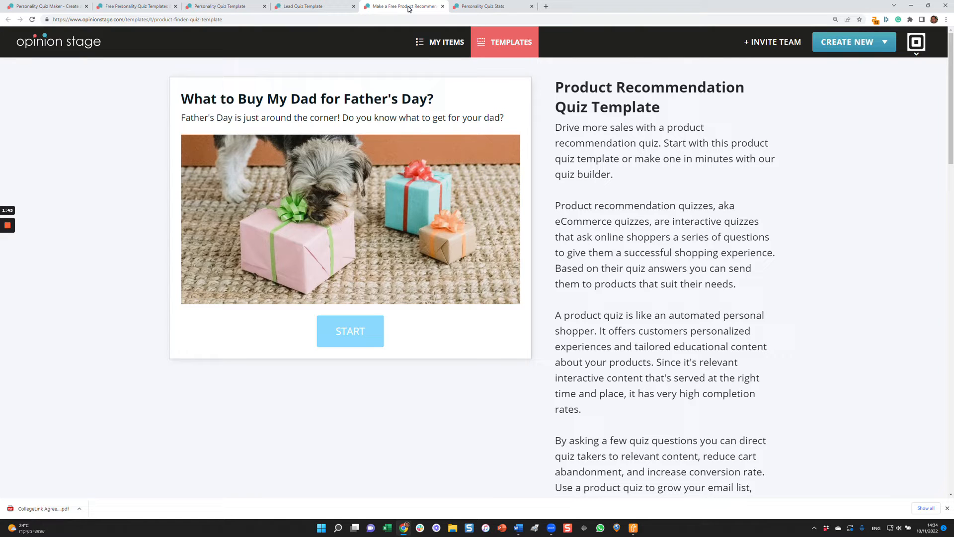
left_click(350, 330)
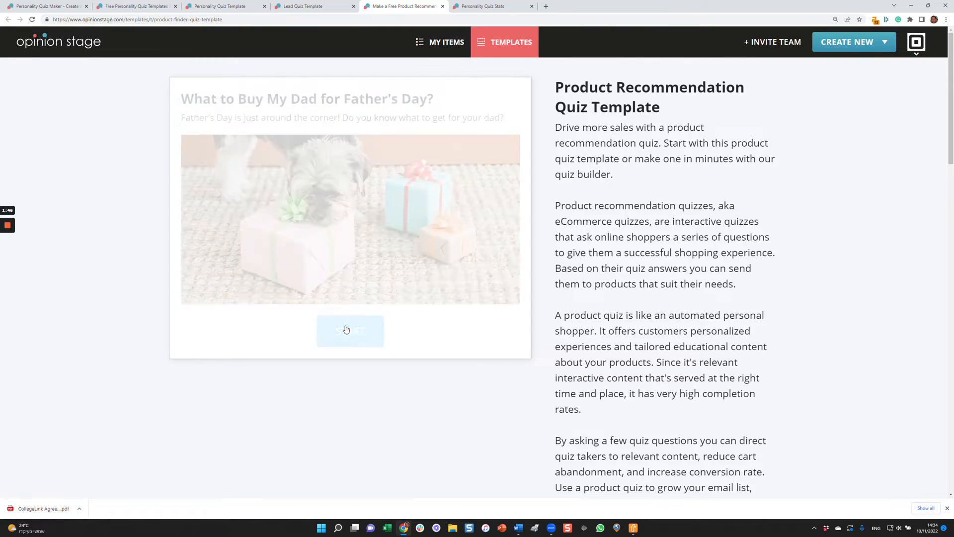
left_click(350, 330)
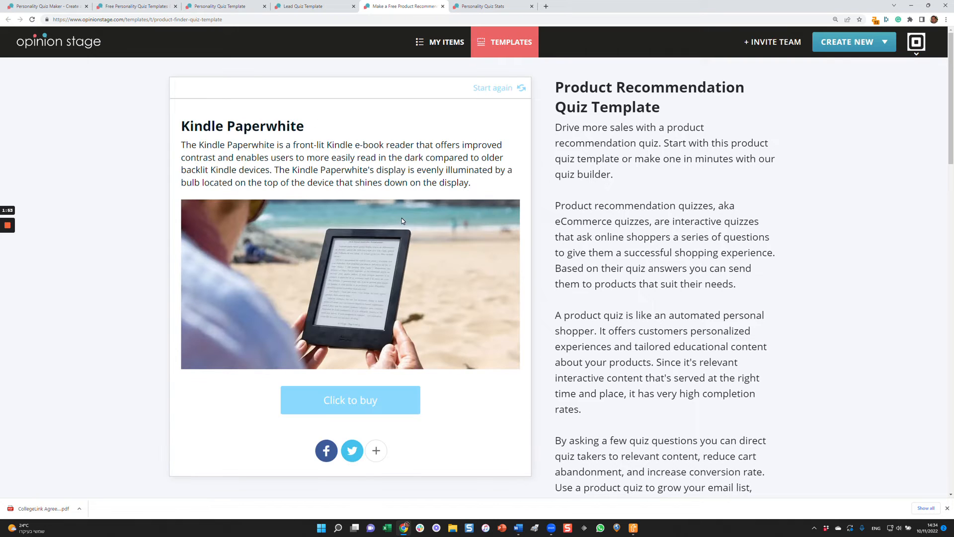
mouse_move(348, 434)
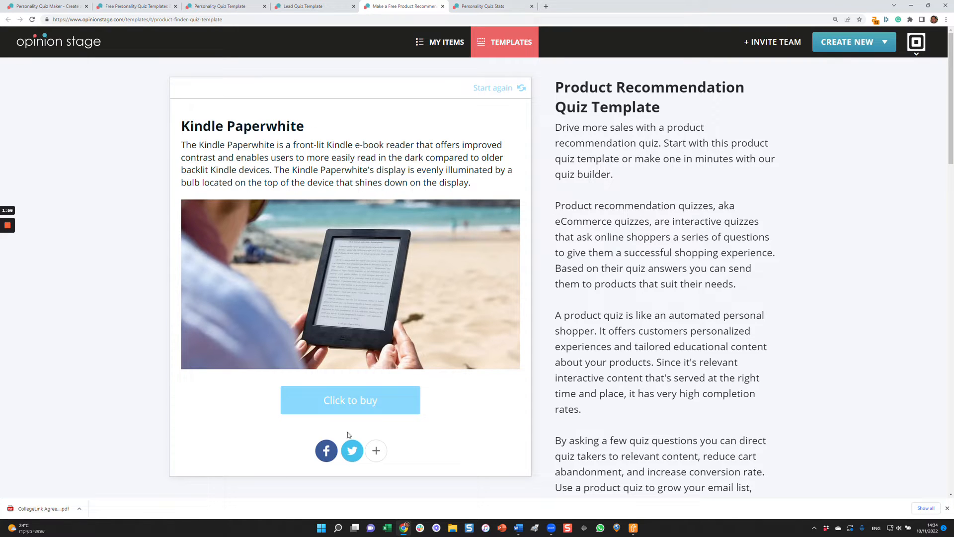
mouse_move(350, 400)
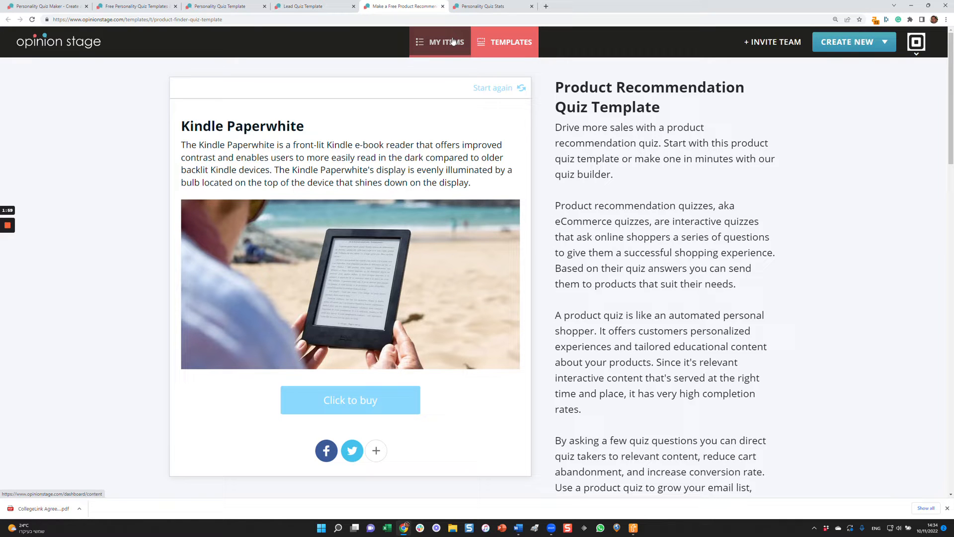
scroll("down", 3)
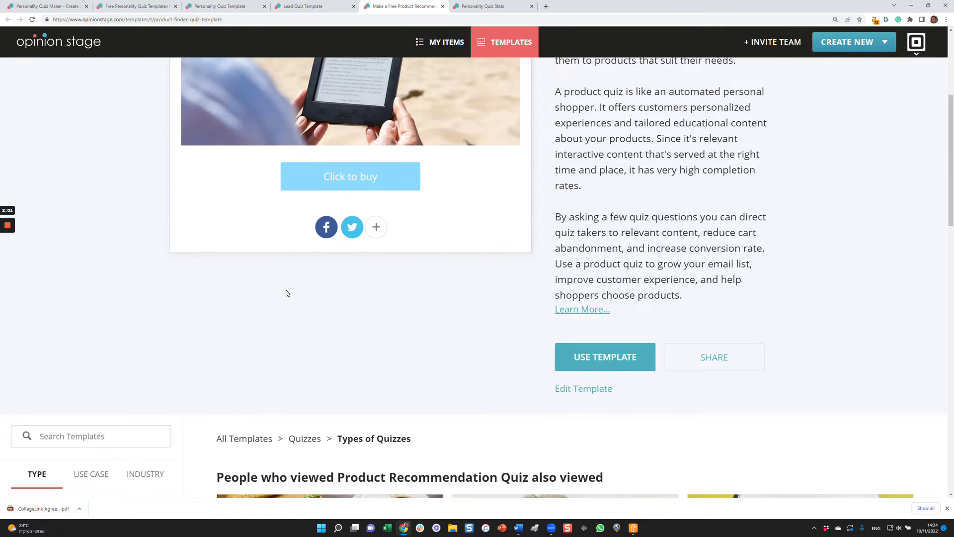
scroll("down", 3)
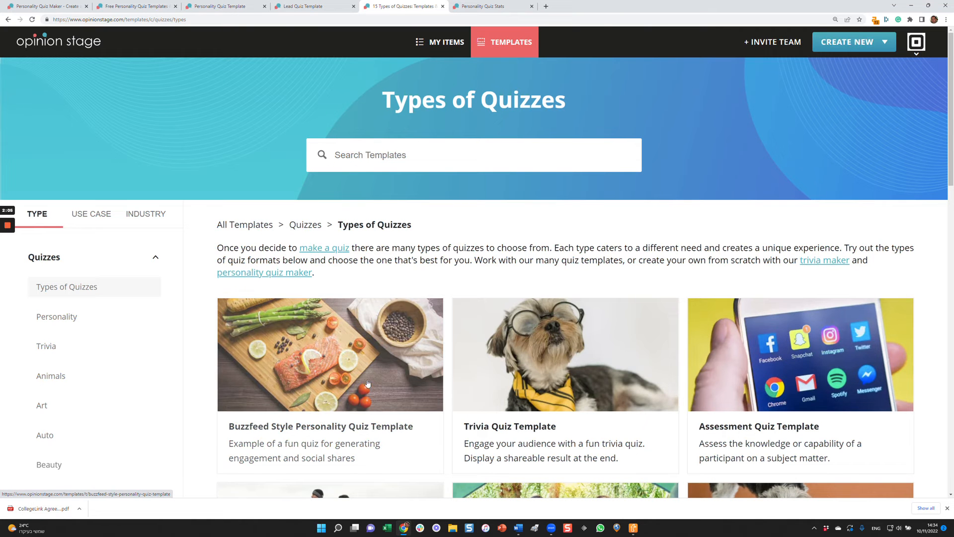
Create a new quiz from the Buzzfeed Style Personality Quiz template
left_click(330, 354)
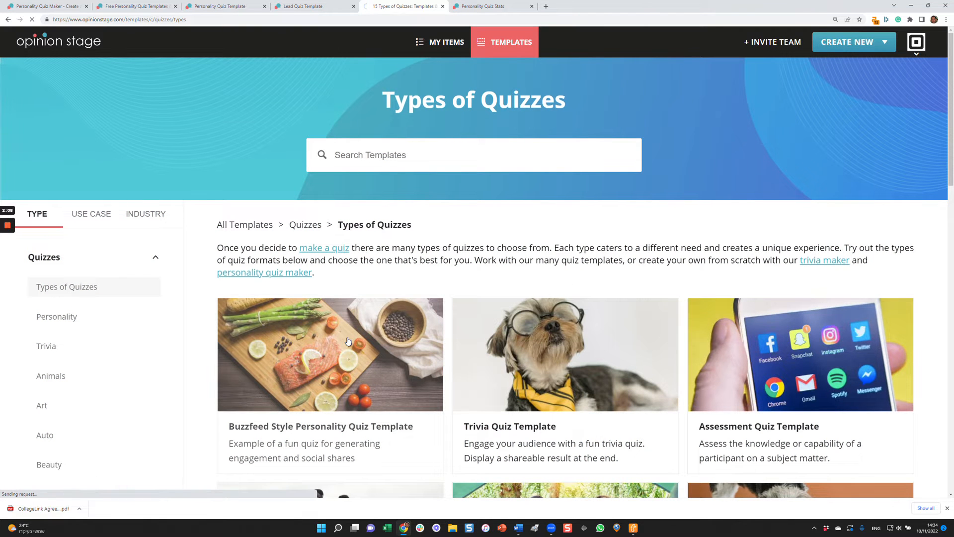
left_click(331, 354)
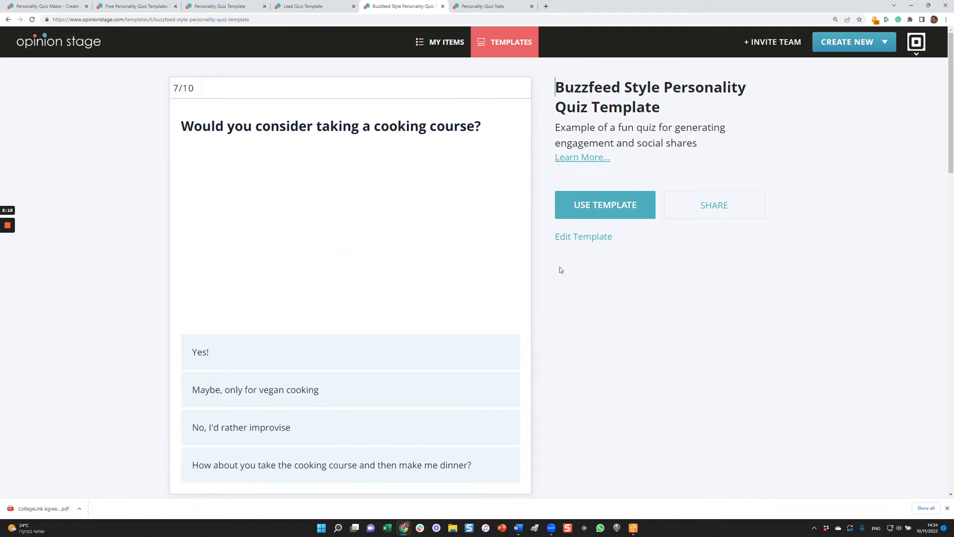
left_click(606, 205)
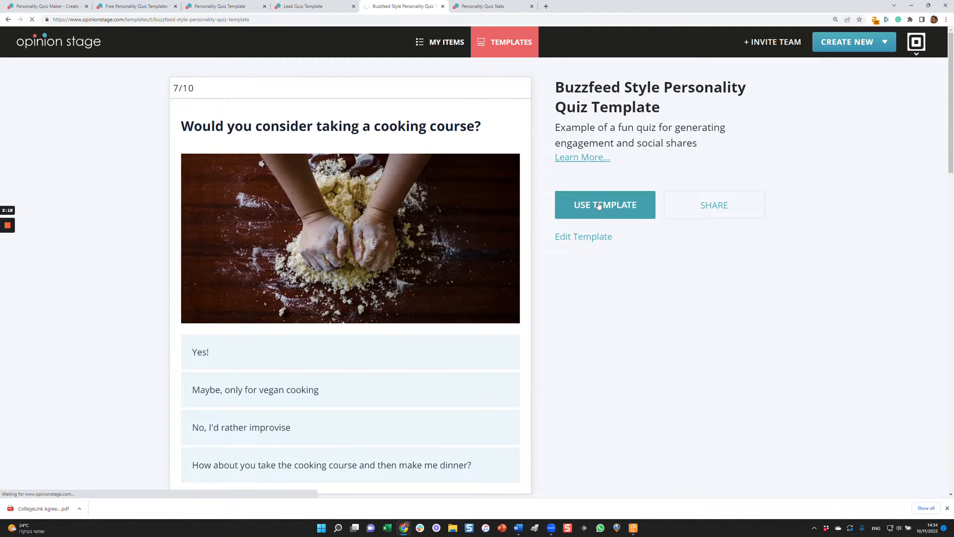
left_click(604, 204)
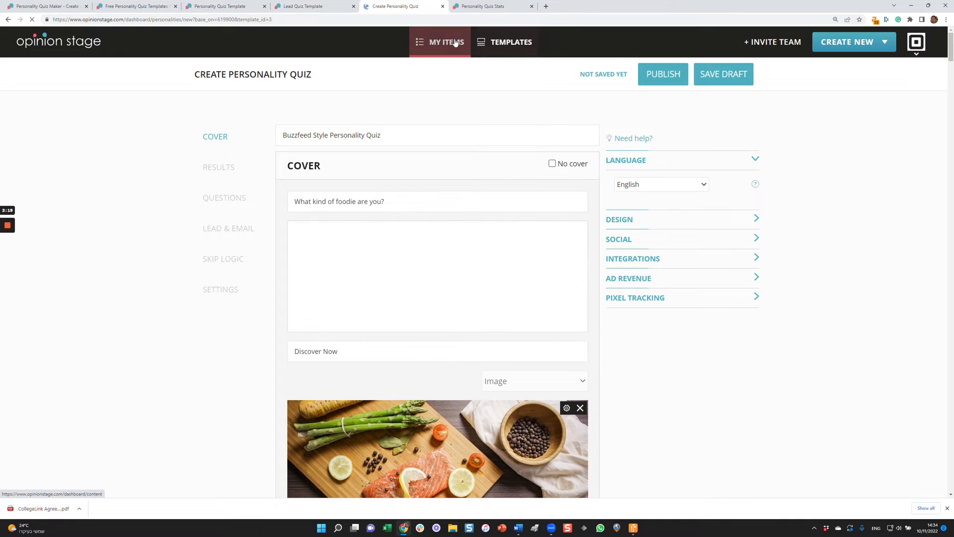
Remove the template's default cover photo in the editor
left_click(437, 277)
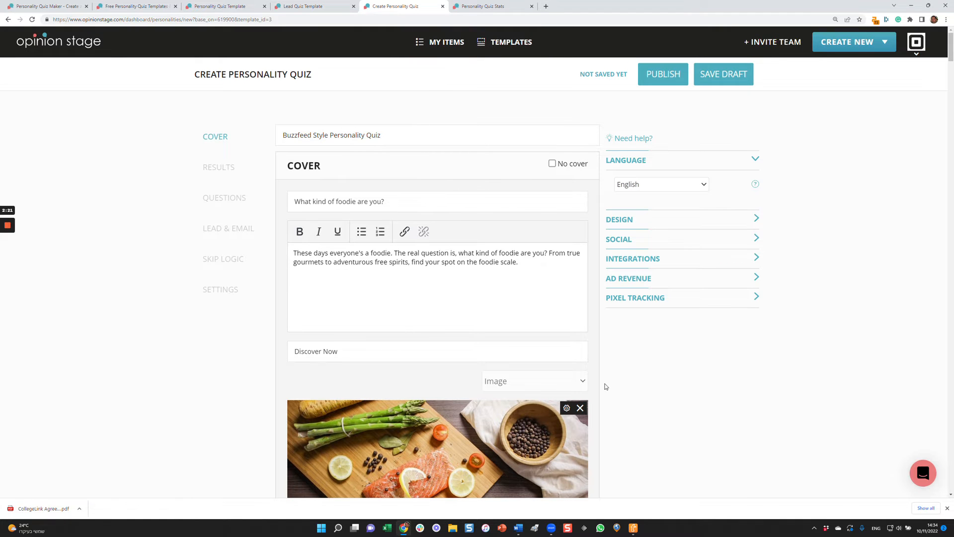
scroll("down", 3)
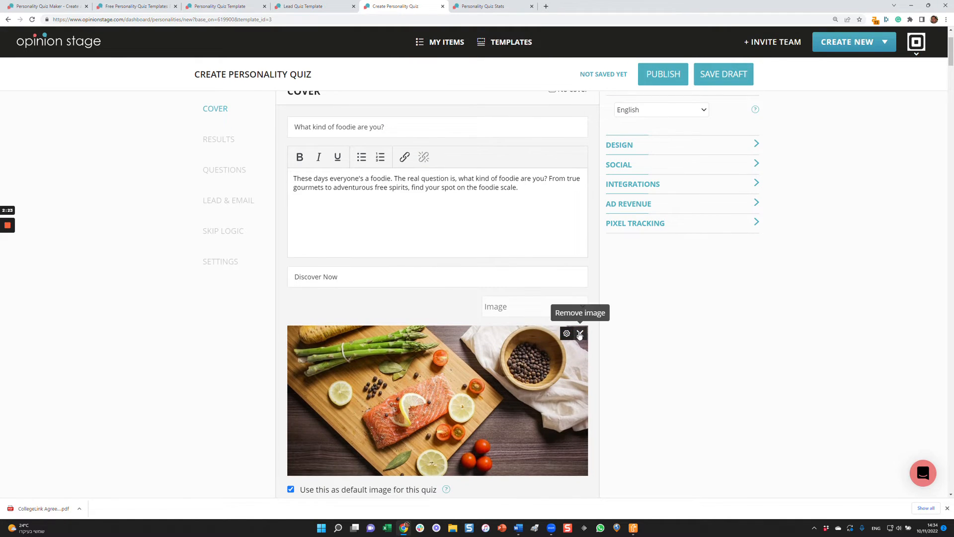
left_click(580, 334)
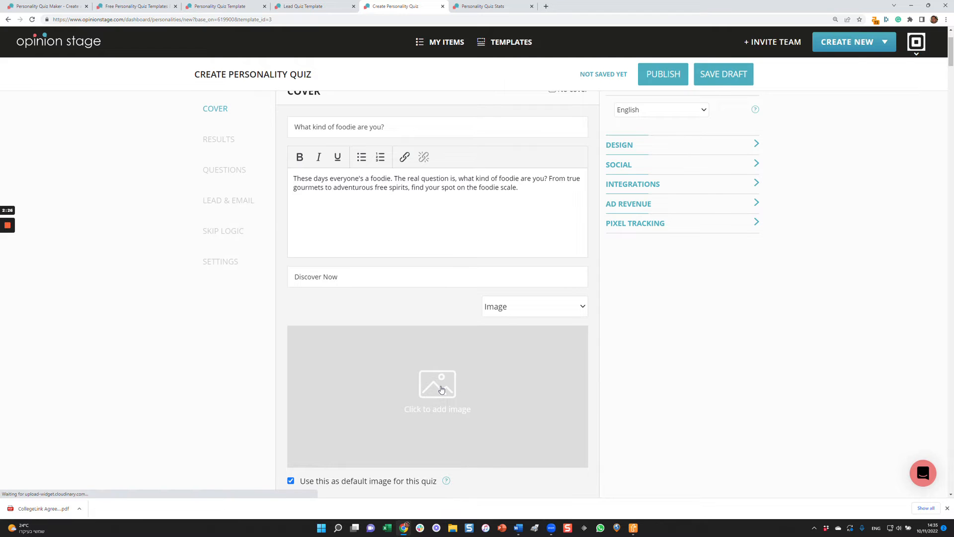
Search commercially modifiable images for 'food' and set the food illustration as the cover
left_click(438, 396)
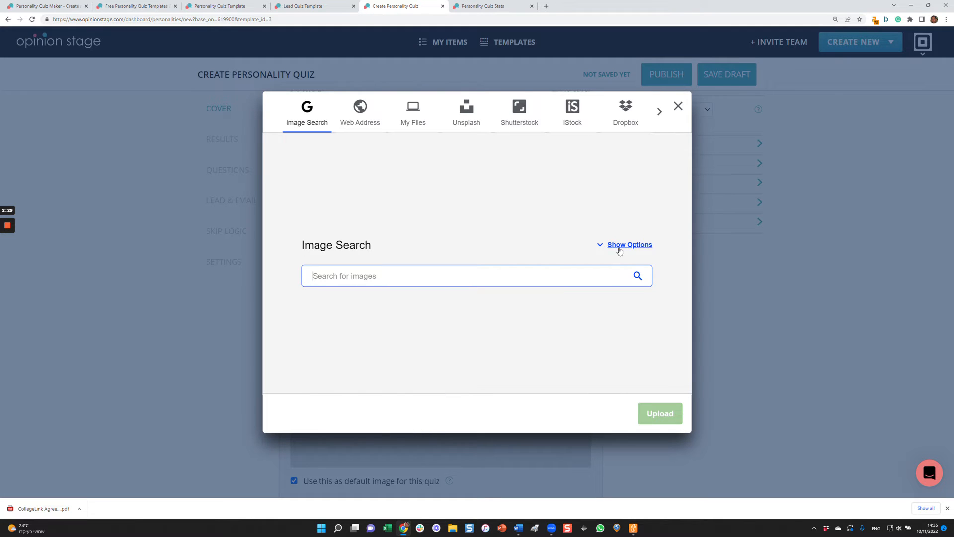
left_click(629, 245)
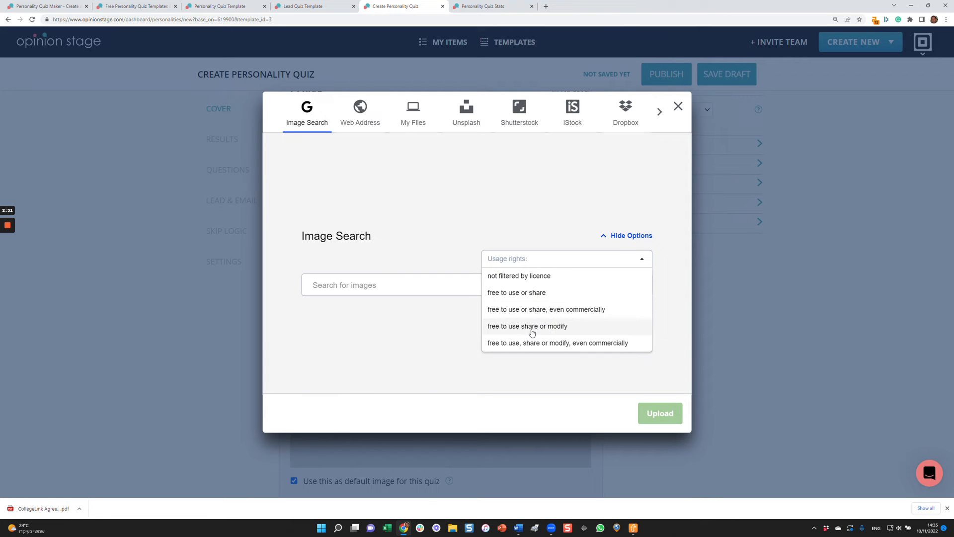
left_click(556, 343)
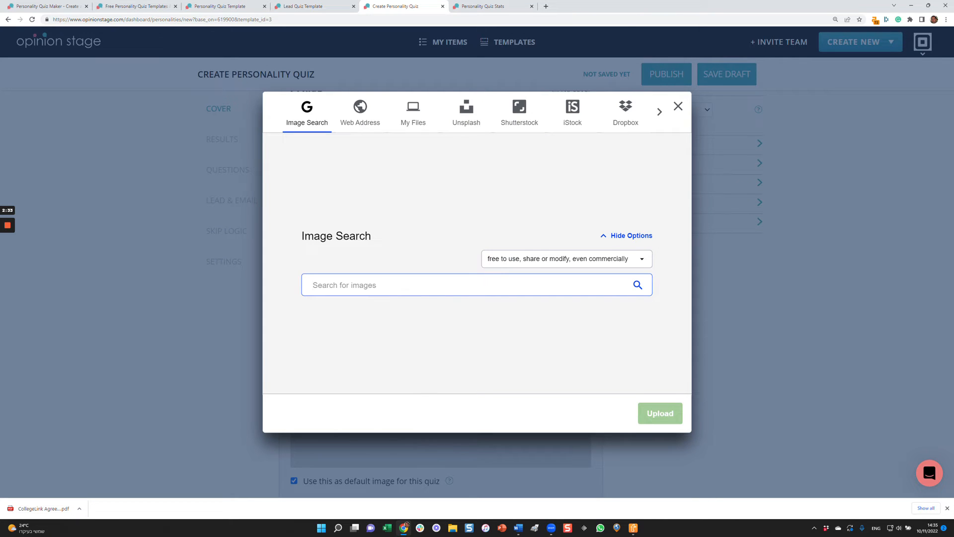
type("food")
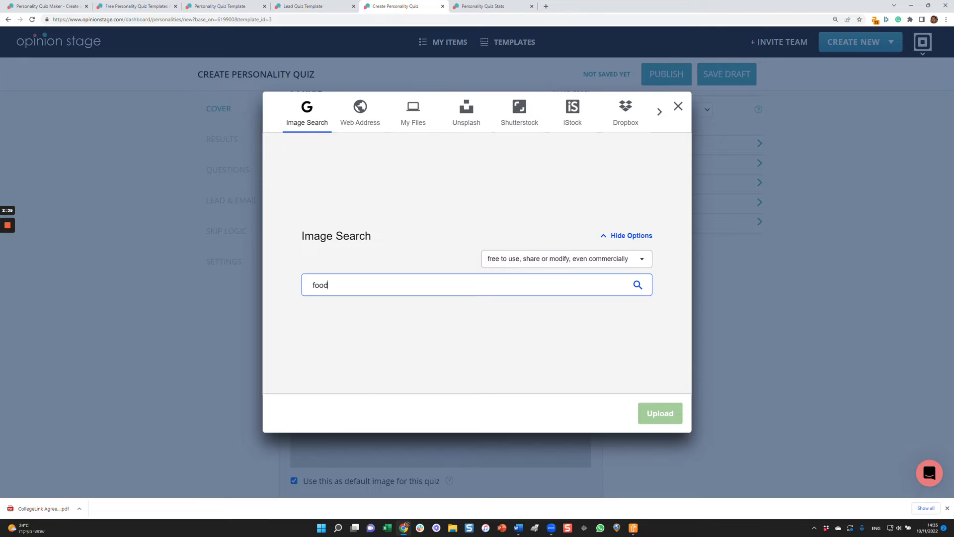
left_click(637, 286)
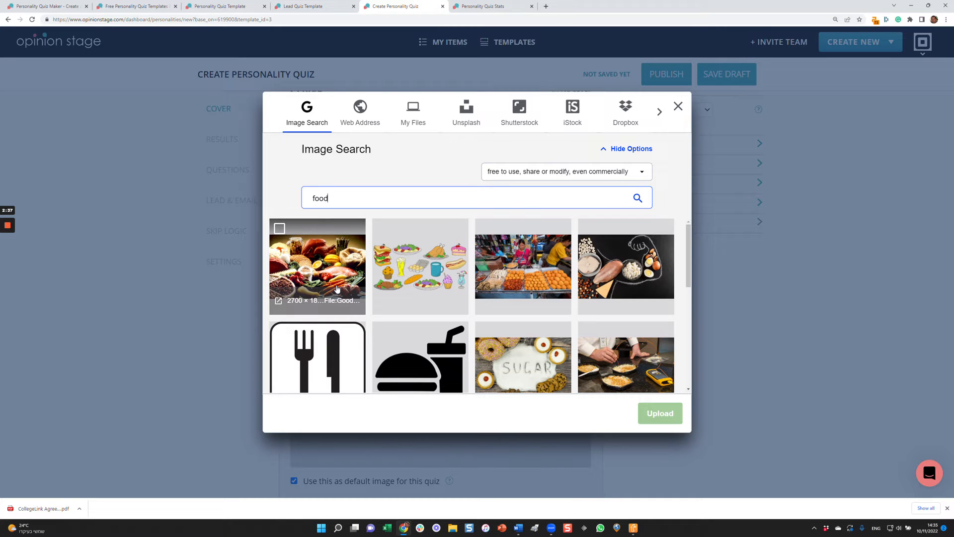
left_click(420, 267)
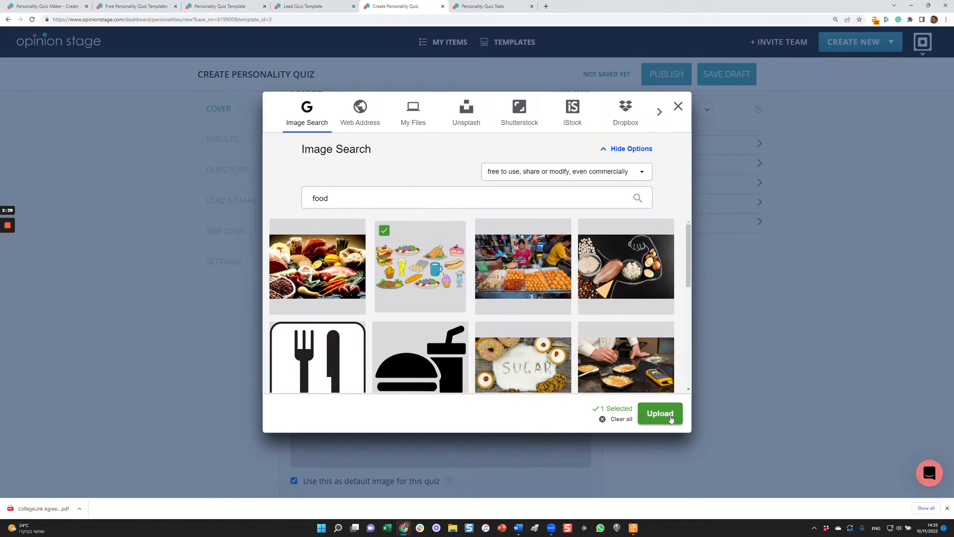
left_click(659, 412)
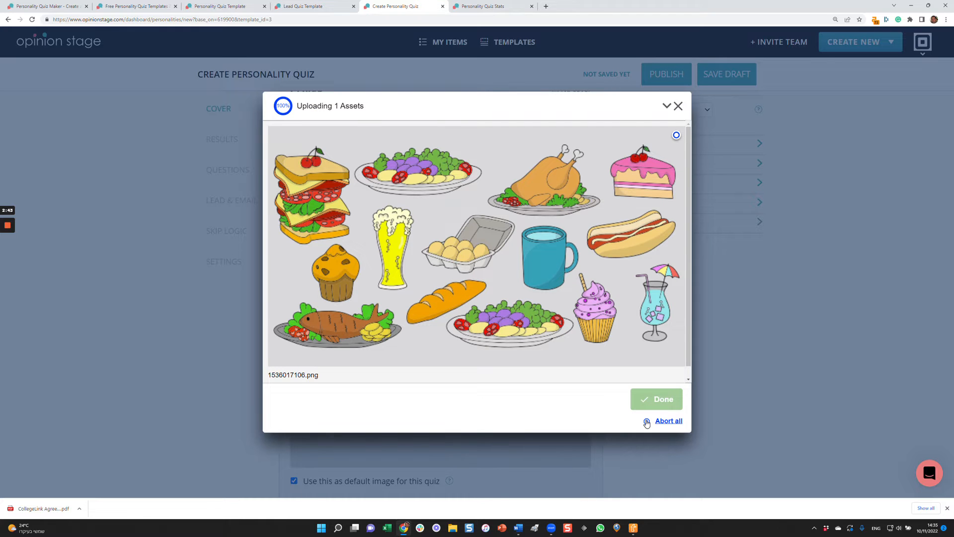
left_click(656, 398)
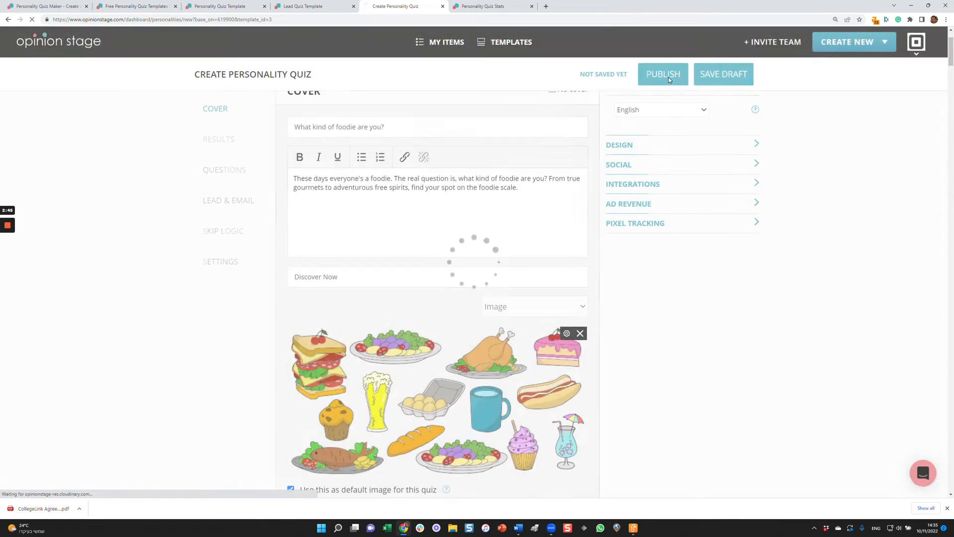
Publish the personality quiz
left_click(664, 73)
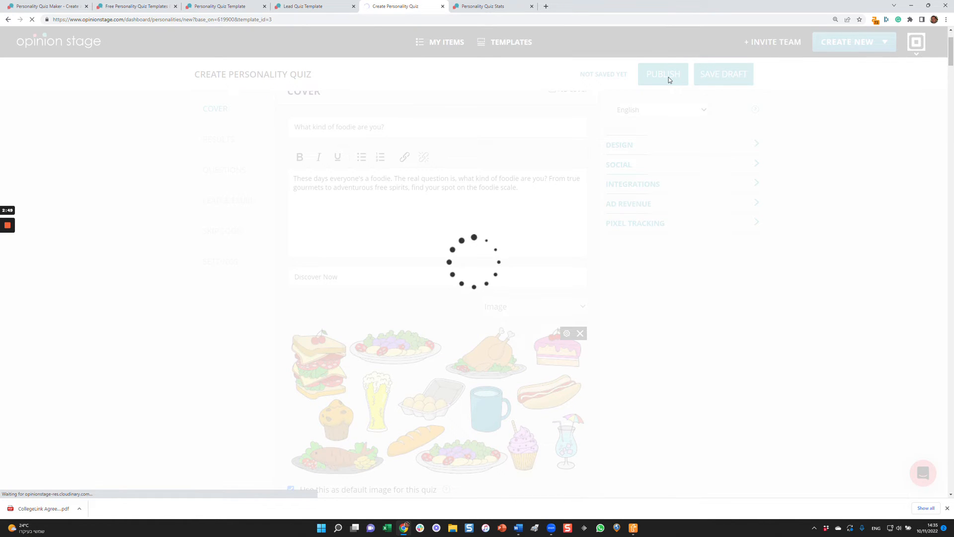
left_click(663, 74)
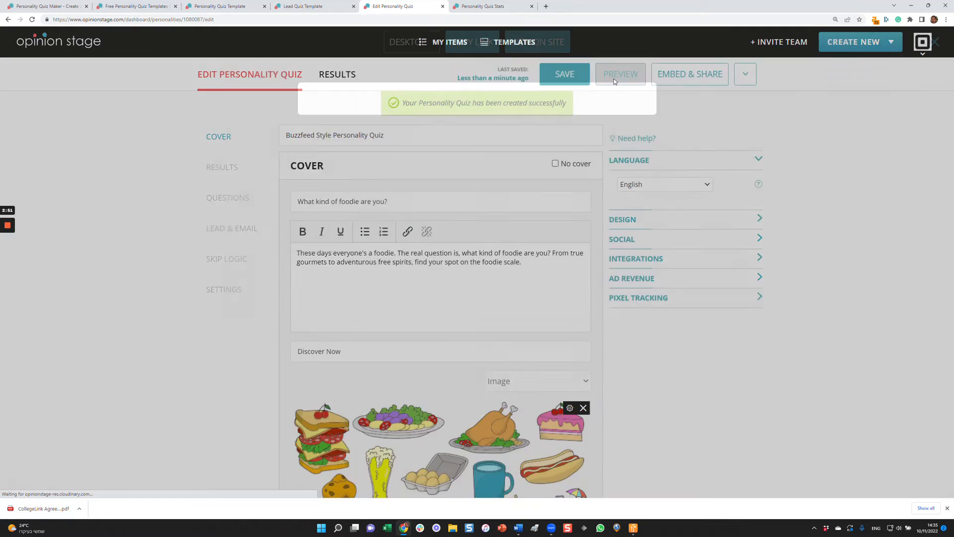
left_click(619, 73)
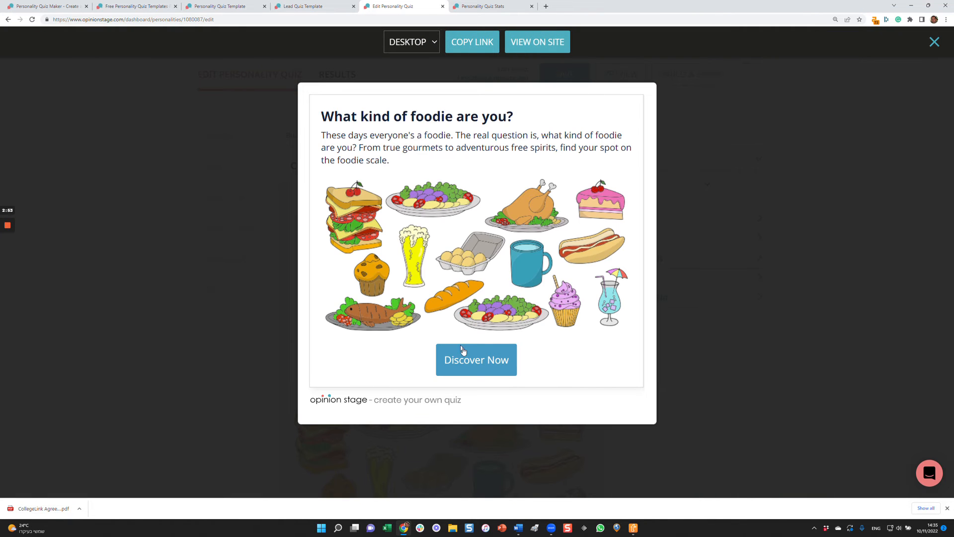
left_click(477, 360)
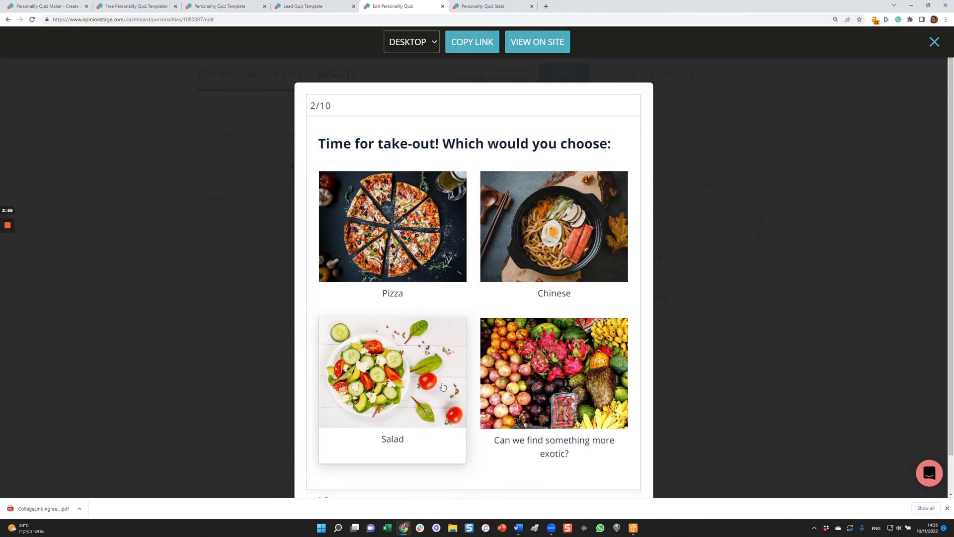
left_click(391, 390)
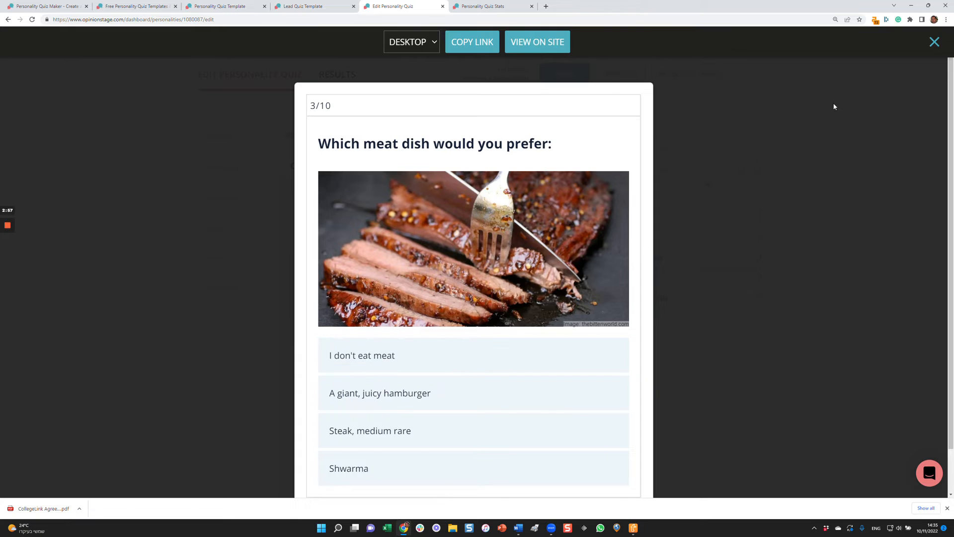
left_click(935, 42)
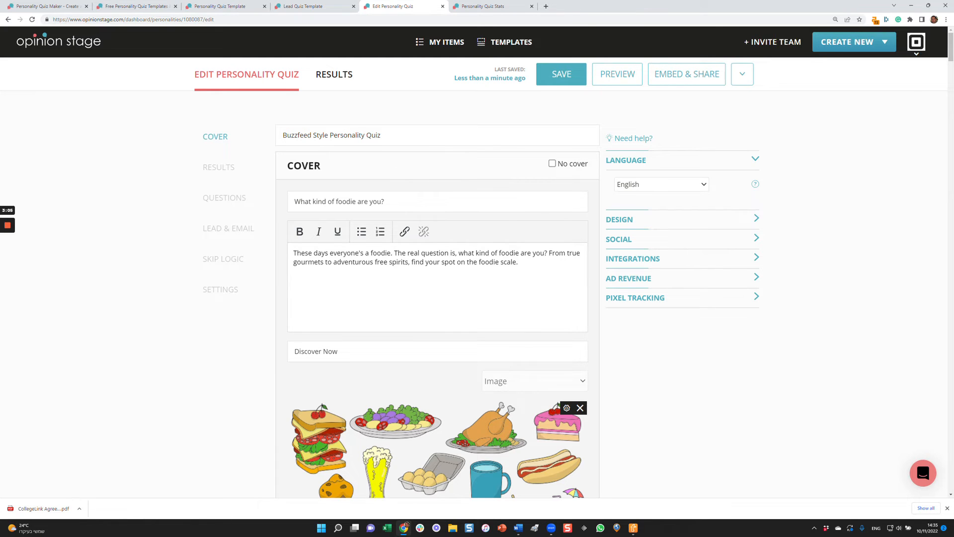
Review the quiz results such as Green Eater, then move to the Questions section
scroll("down", 3)
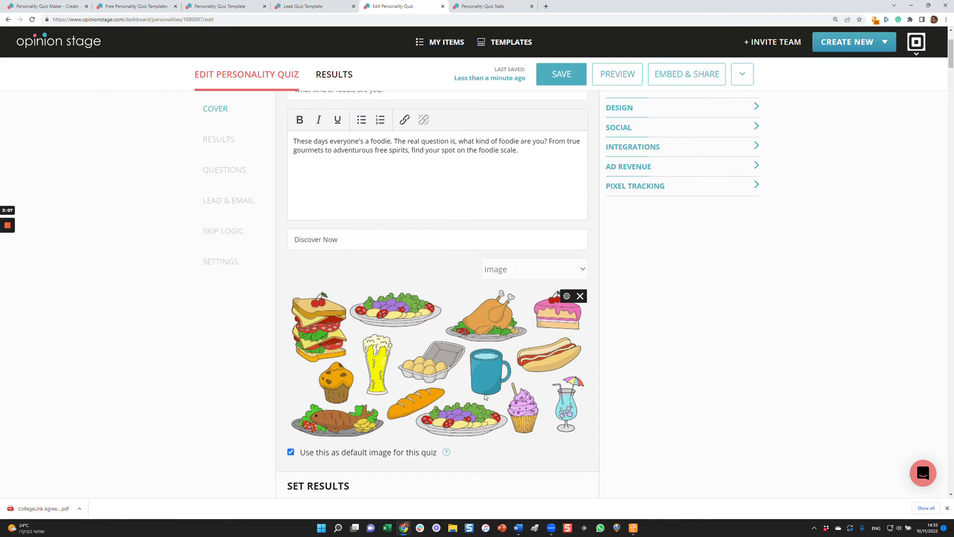
scroll("down", 3)
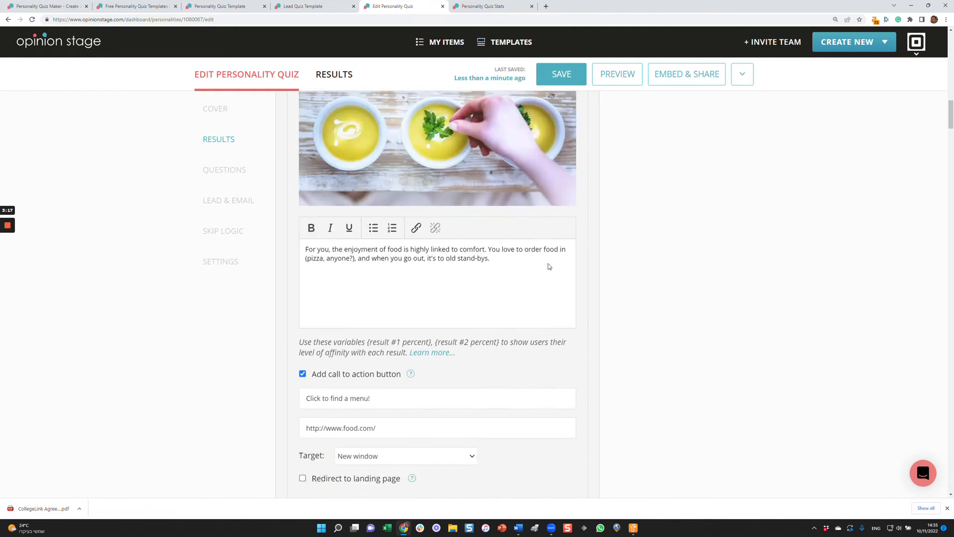
scroll("down", 3)
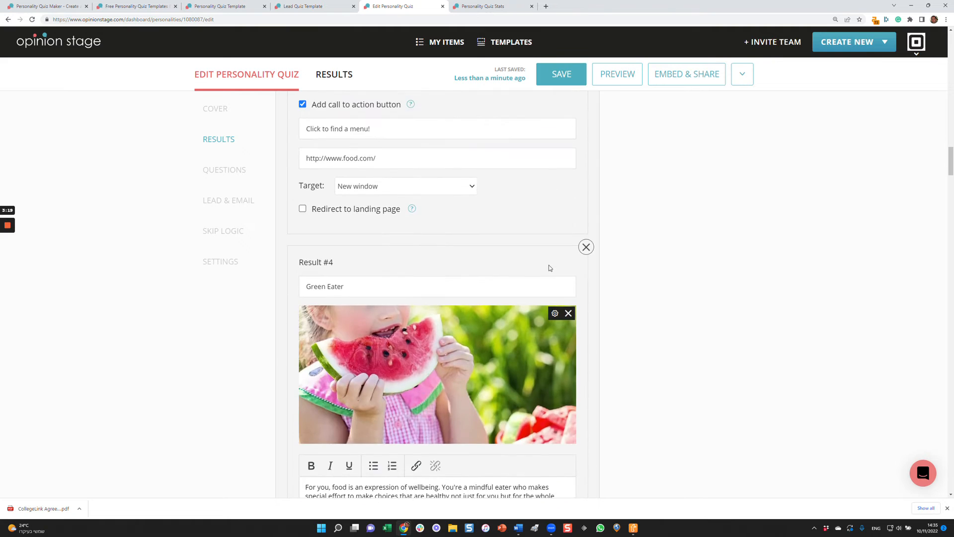
scroll("down", 3)
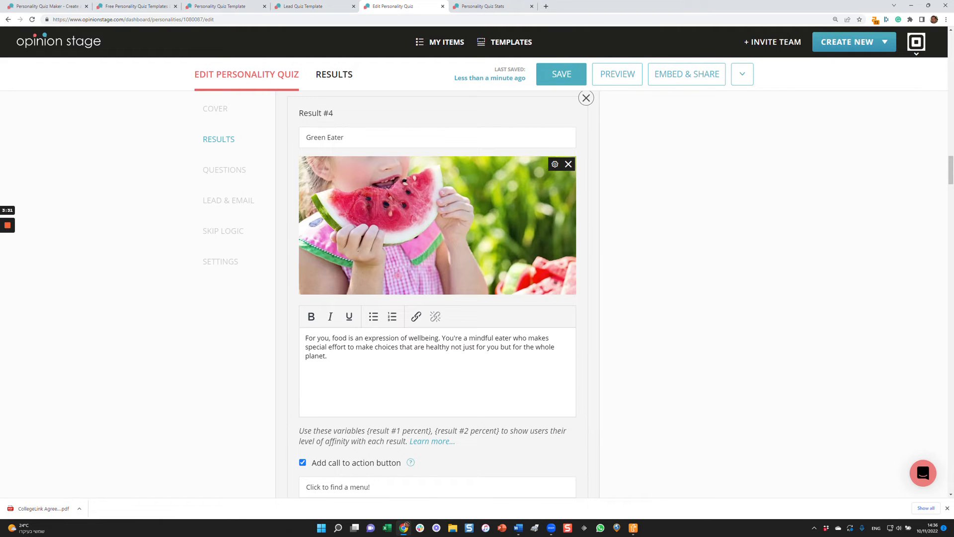
scroll("down", 3)
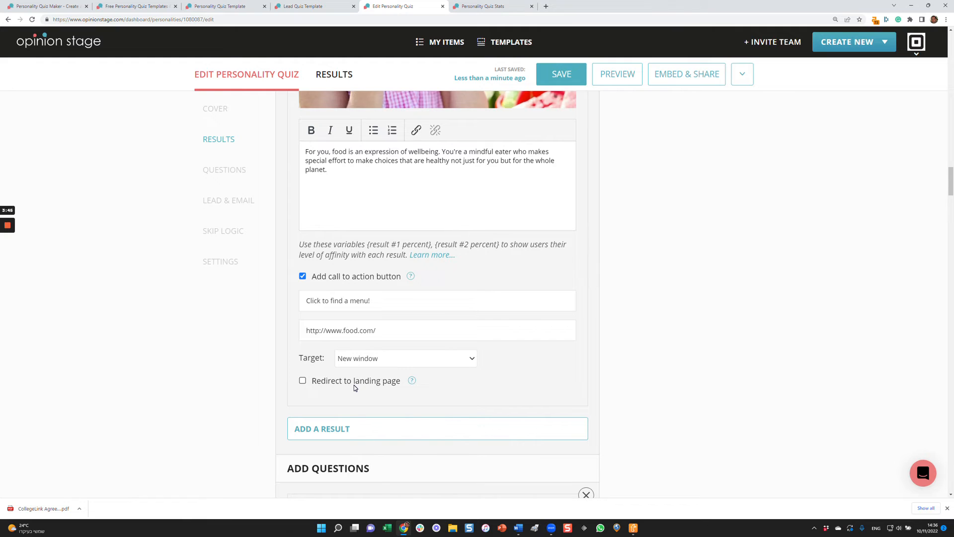
mouse_move(344, 396)
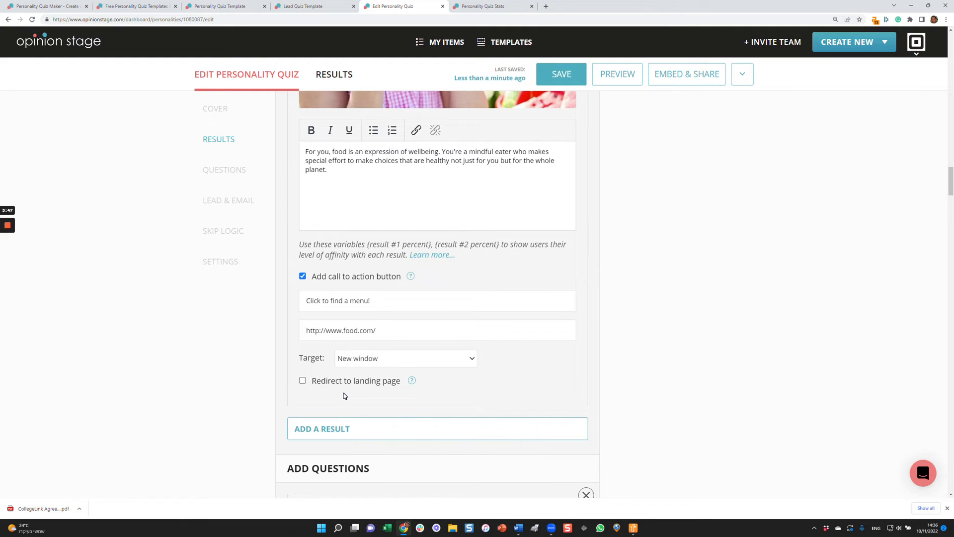
mouse_move(270, 280)
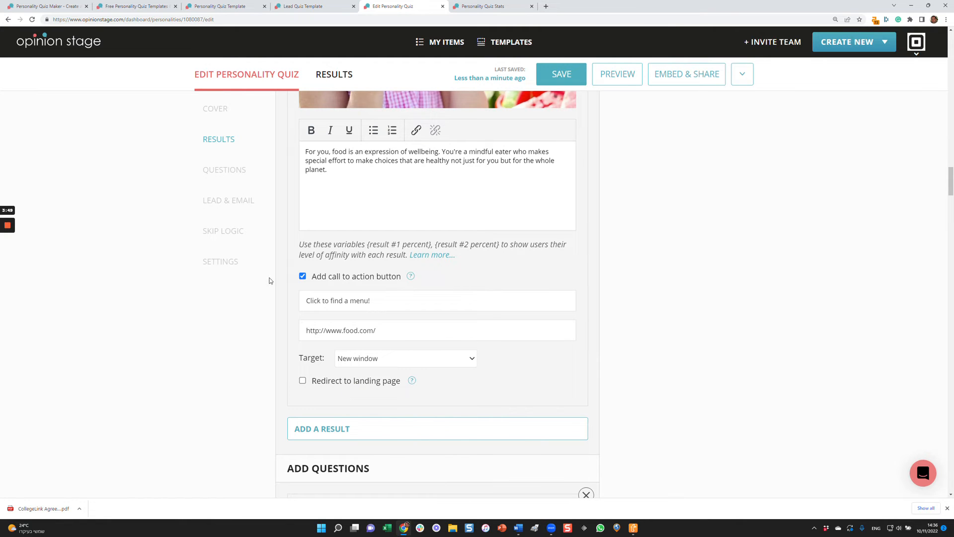
mouse_move(224, 169)
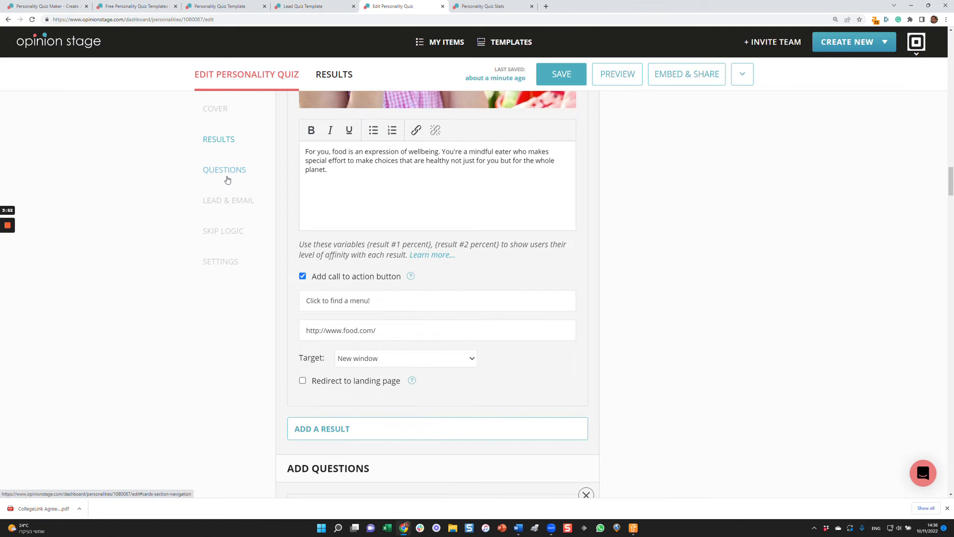
left_click(224, 169)
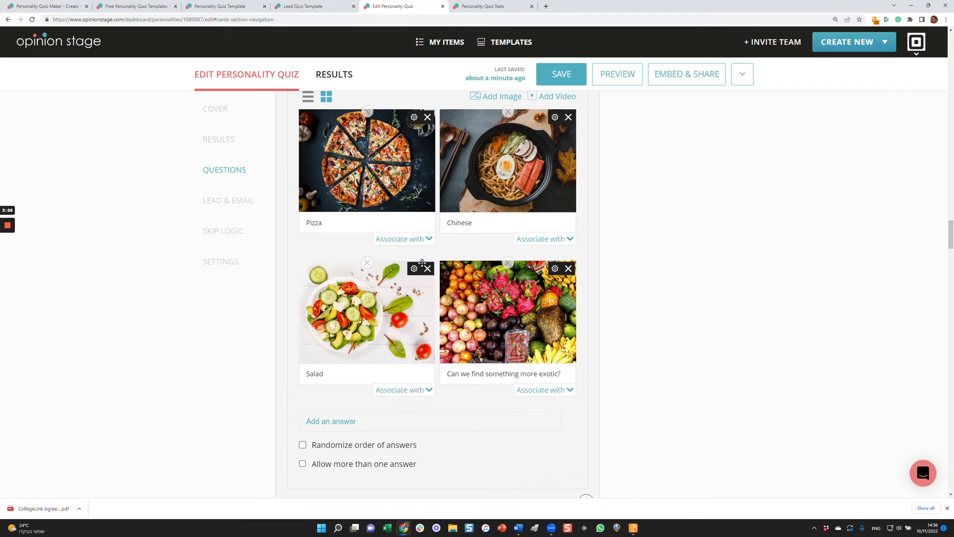
Reach the final dessert question and show the cupcake answer's personality weights
scroll("down", 3)
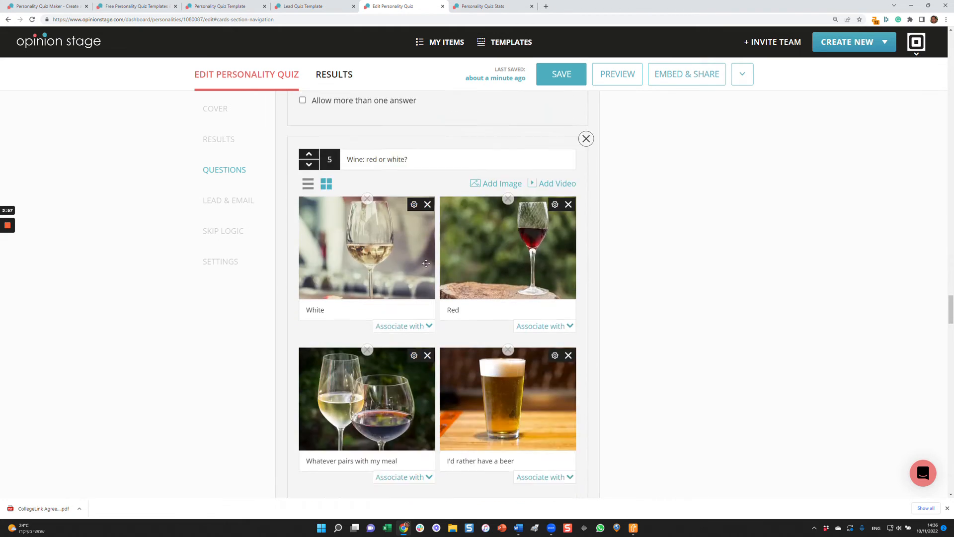
scroll("down", 3)
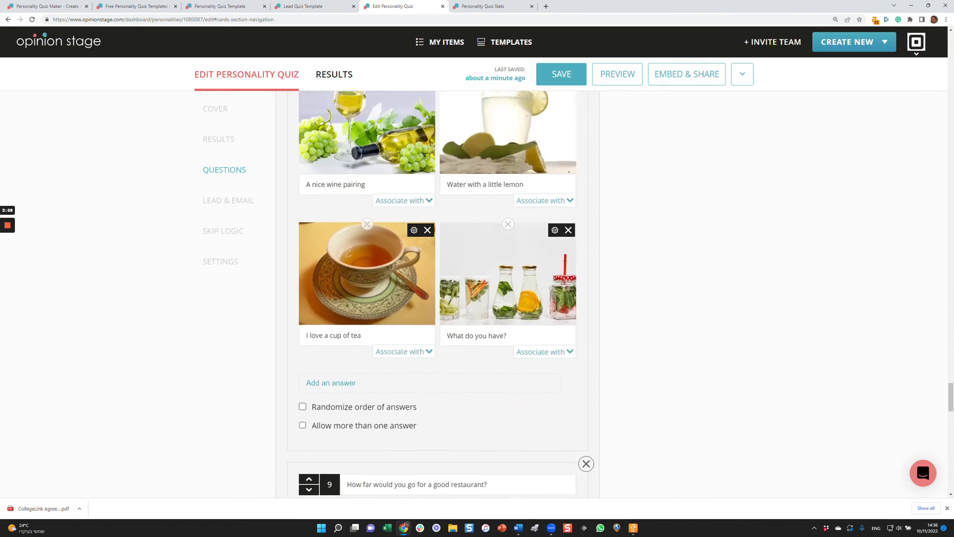
scroll("down", 3)
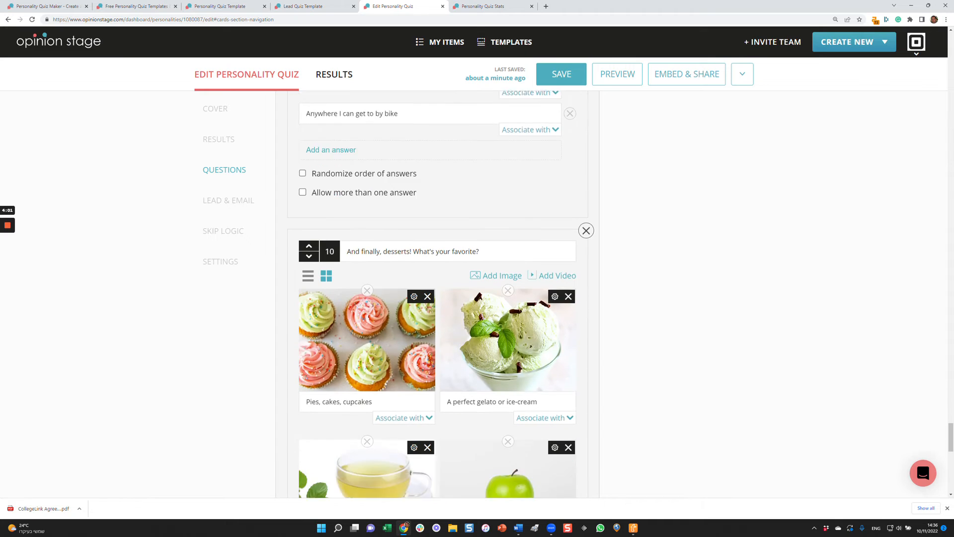
scroll("down", 3)
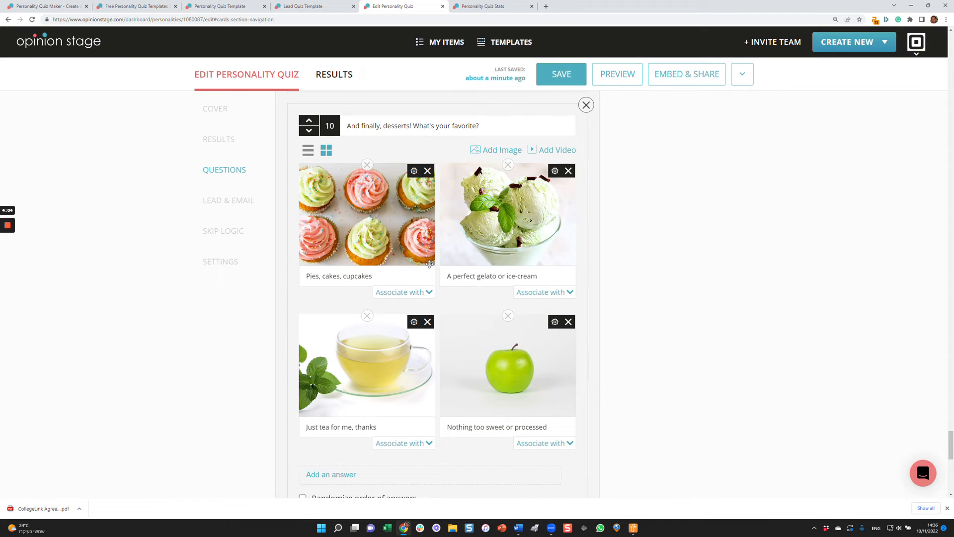
mouse_move(389, 140)
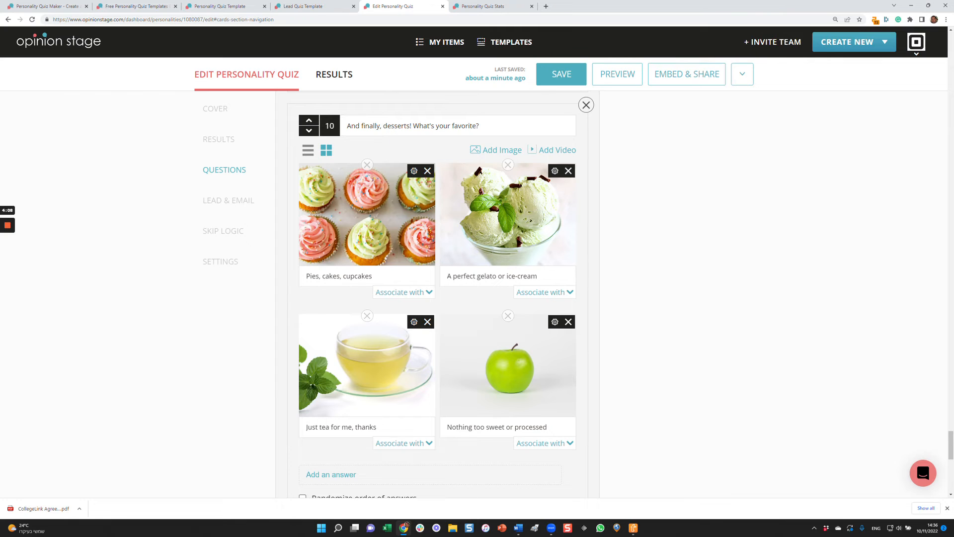
mouse_move(404, 293)
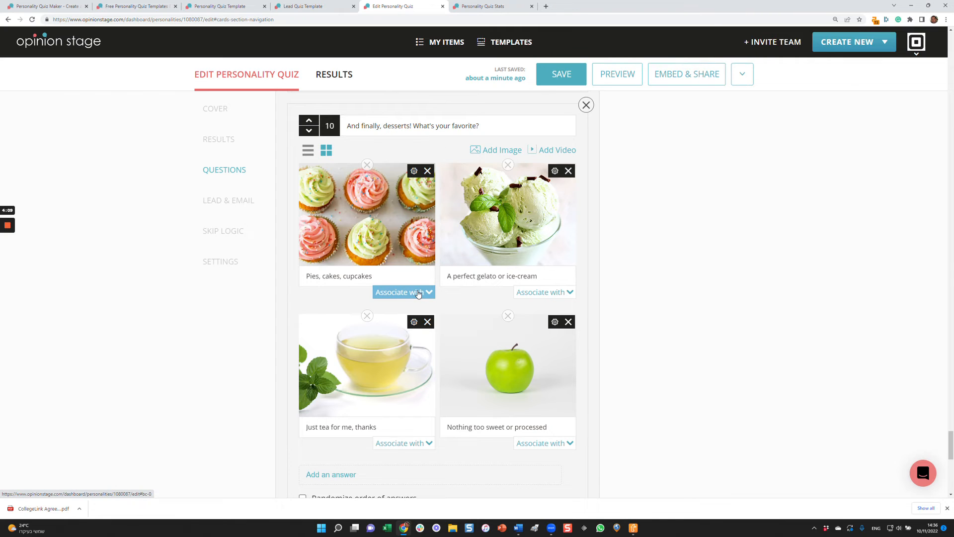
left_click(400, 292)
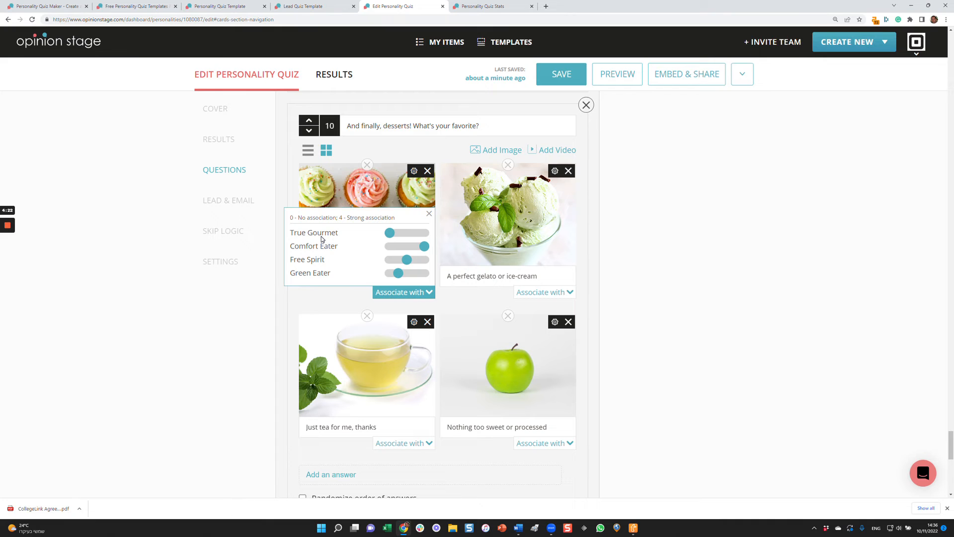
mouse_move(326, 240)
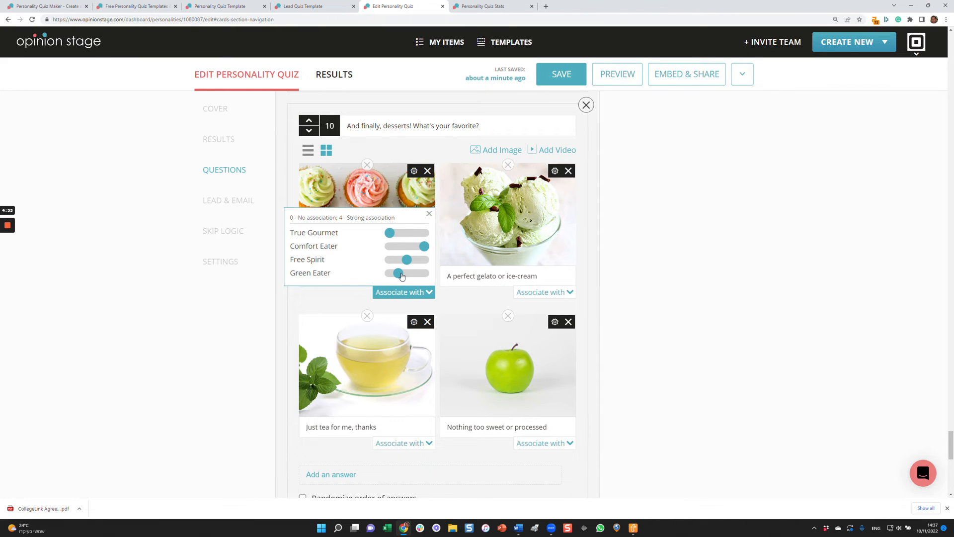
mouse_move(238, 188)
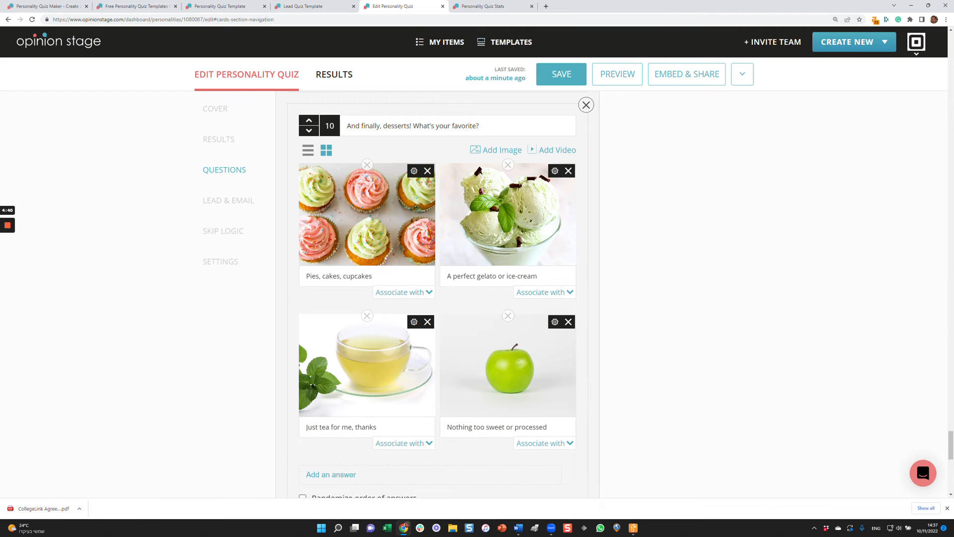
mouse_move(148, 221)
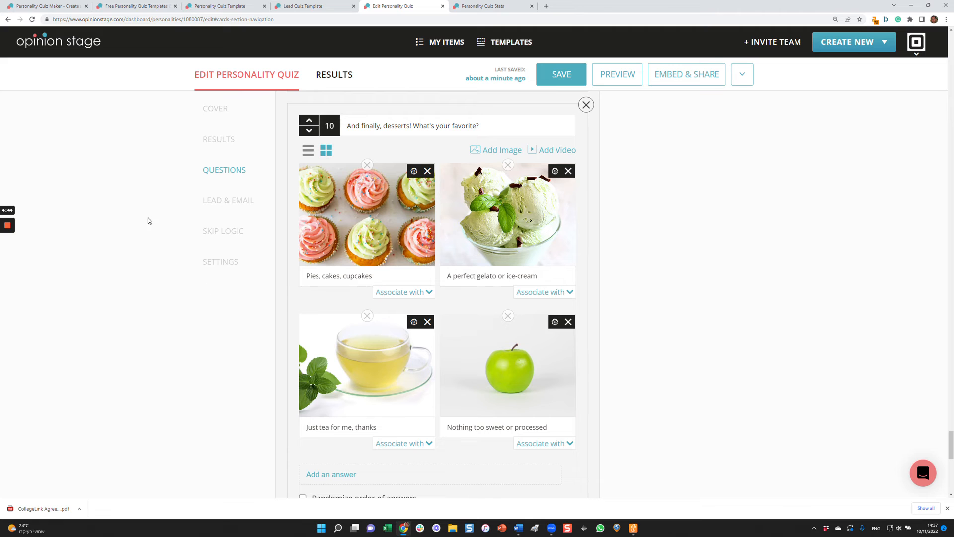
mouse_move(187, 206)
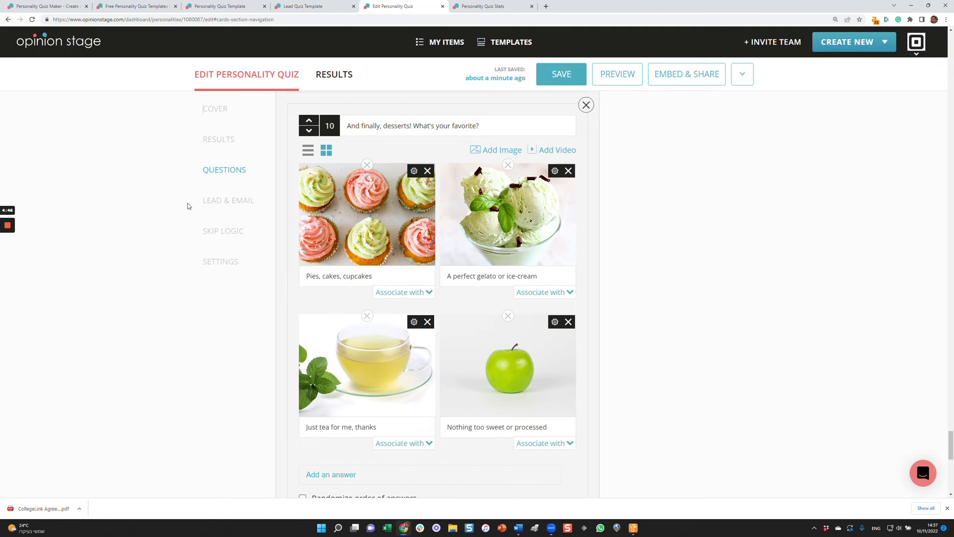
Attach the Name & Email Lead Form to the quiz and glance at its fields in the form editor
left_click(228, 200)
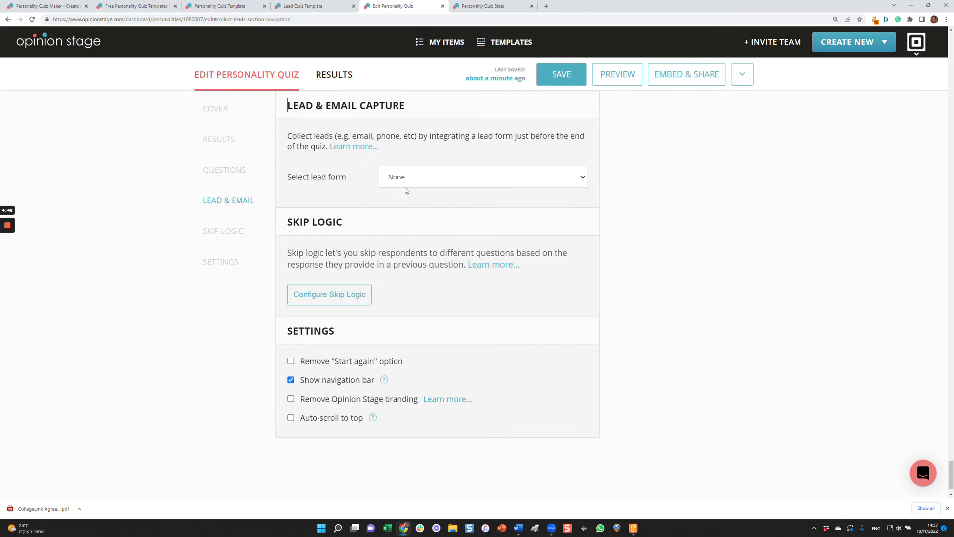
left_click(482, 177)
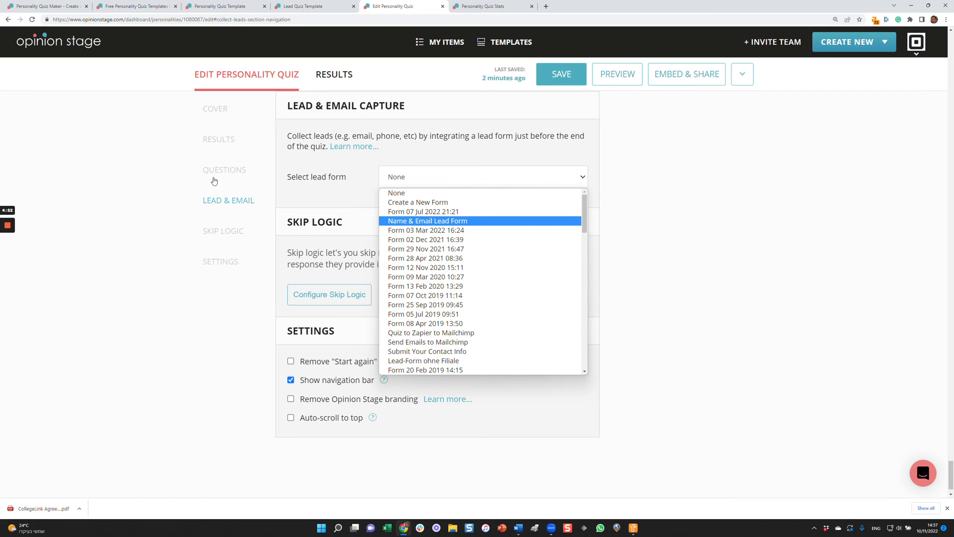
left_click(427, 220)
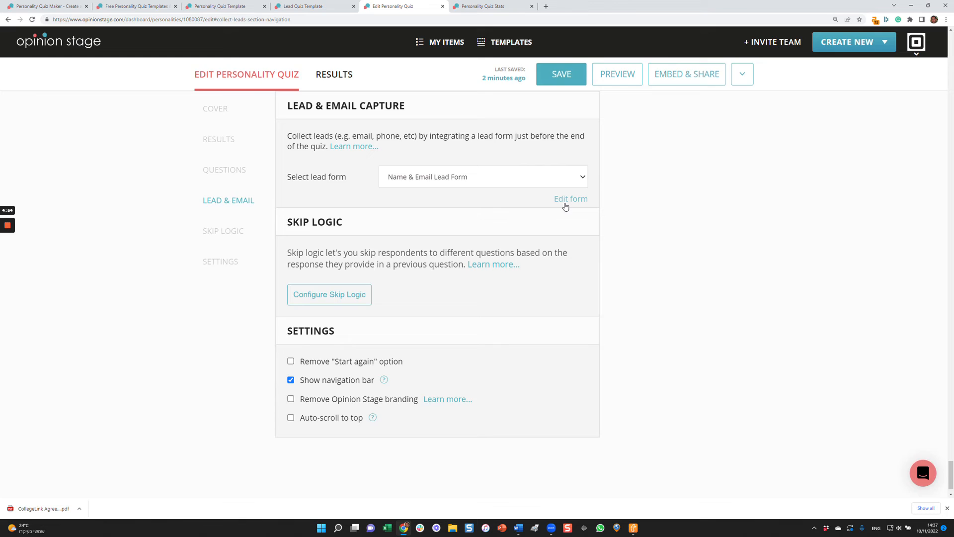
left_click(571, 199)
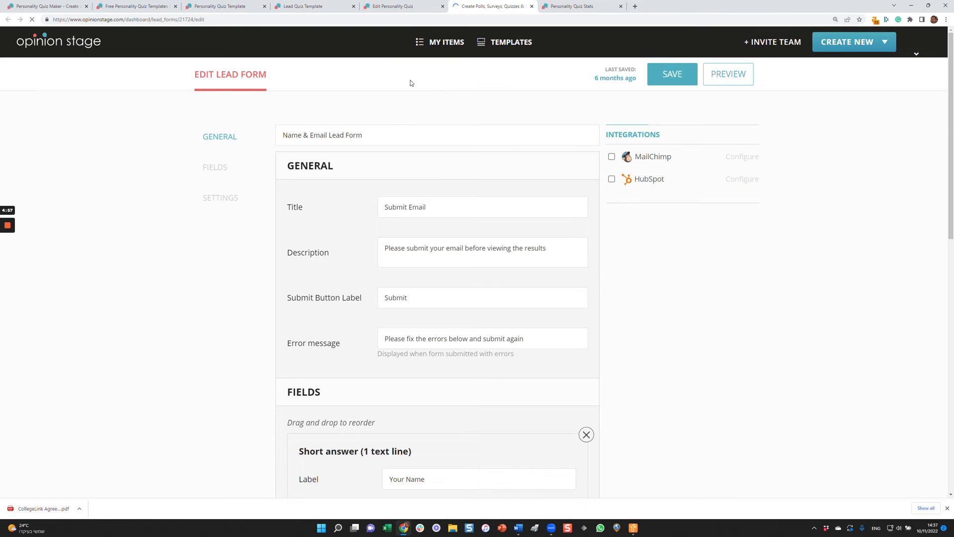
scroll("down", 3)
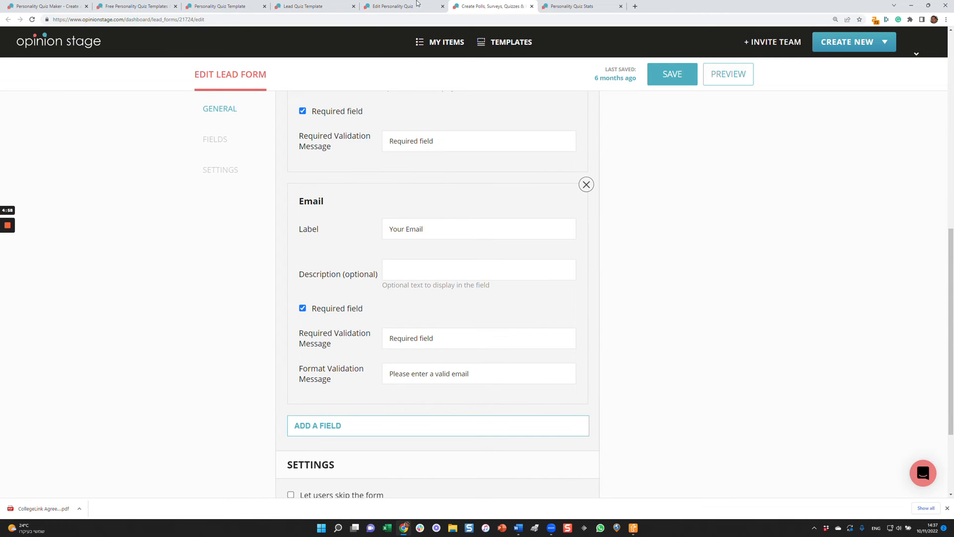
left_click(586, 185)
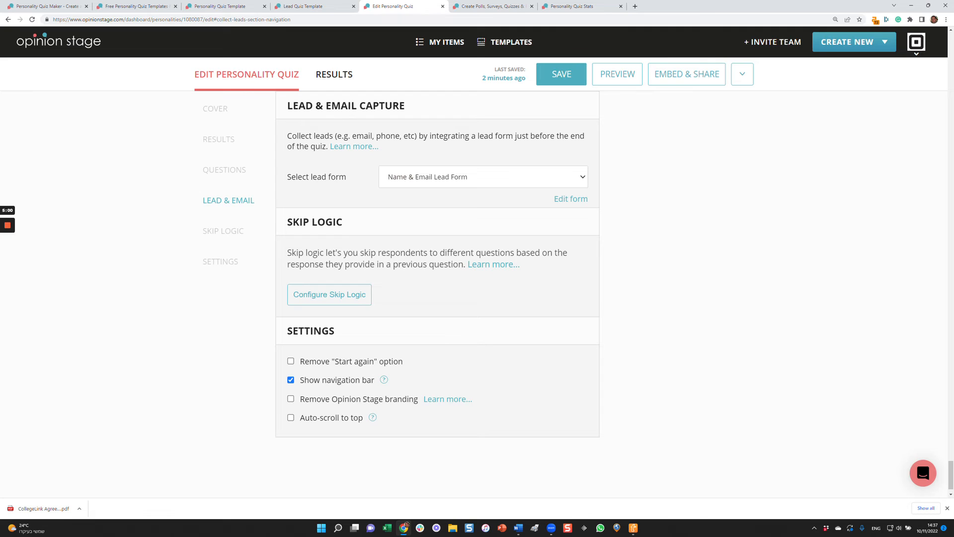
mouse_move(388, 299)
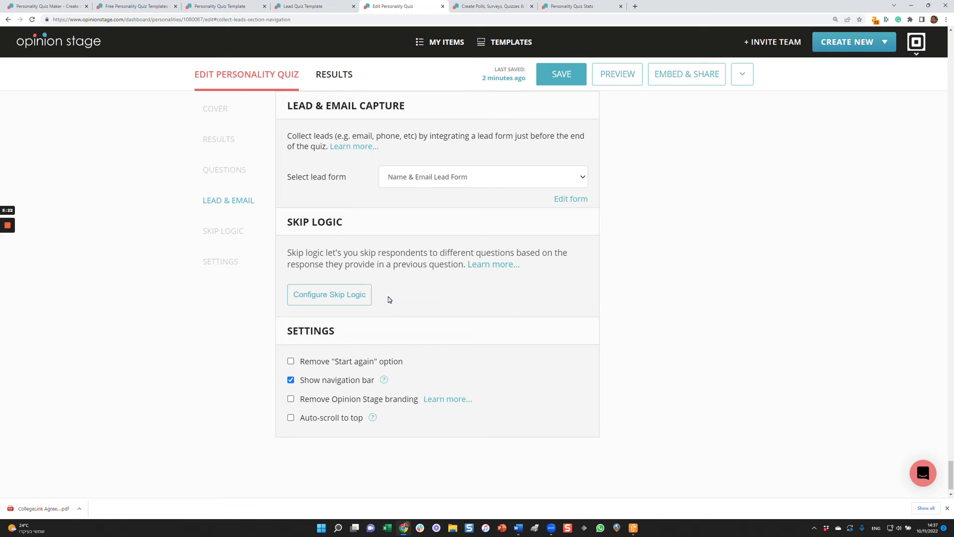
mouse_move(370, 390)
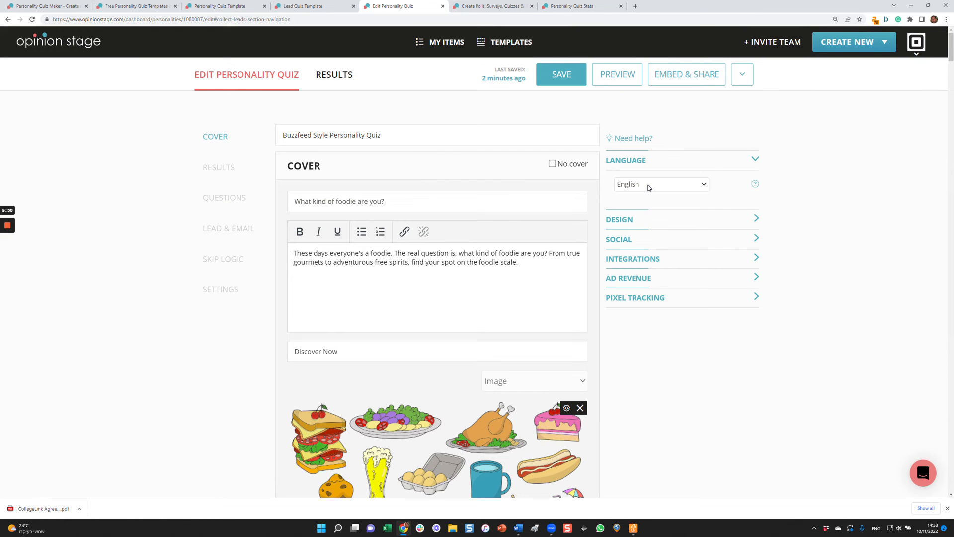
Expand the design panel and browse its colour theme options
left_click(620, 218)
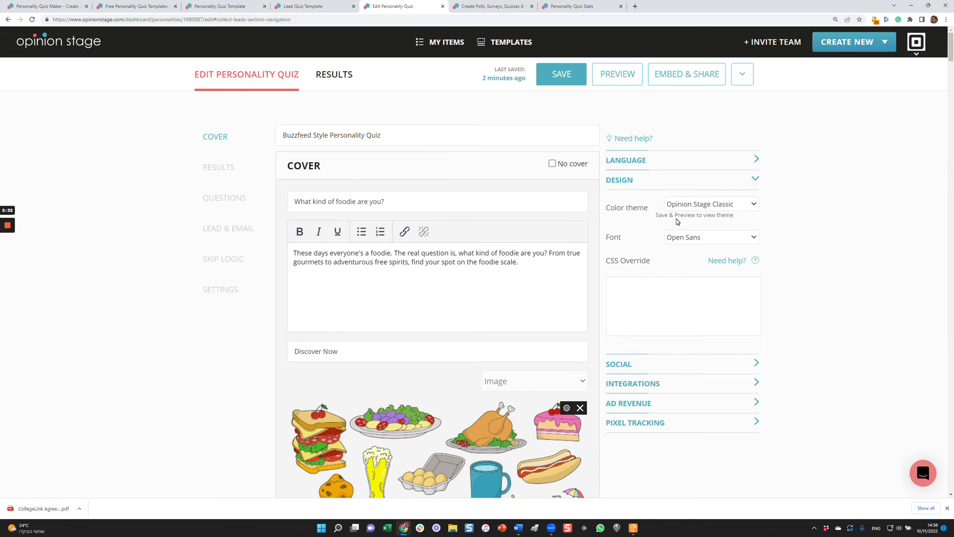
left_click(710, 203)
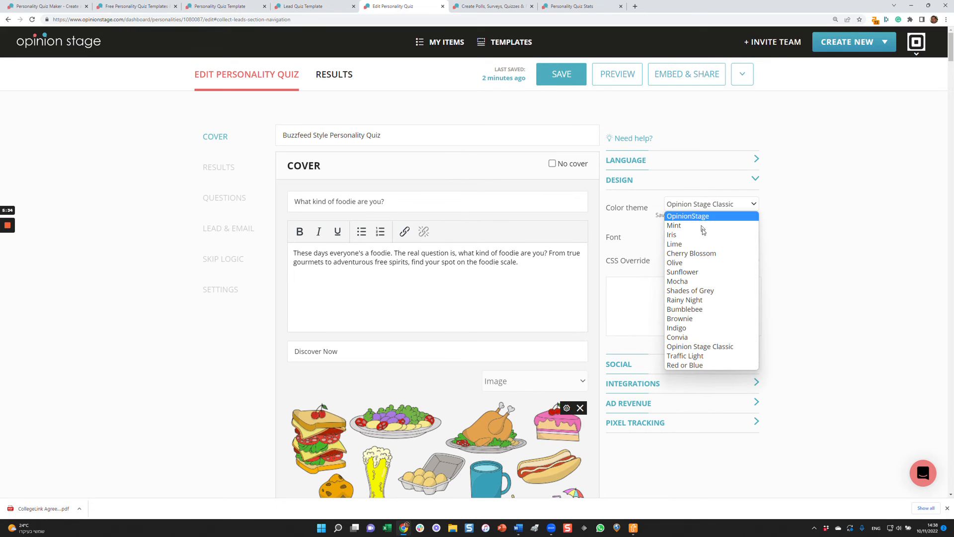
mouse_move(703, 245)
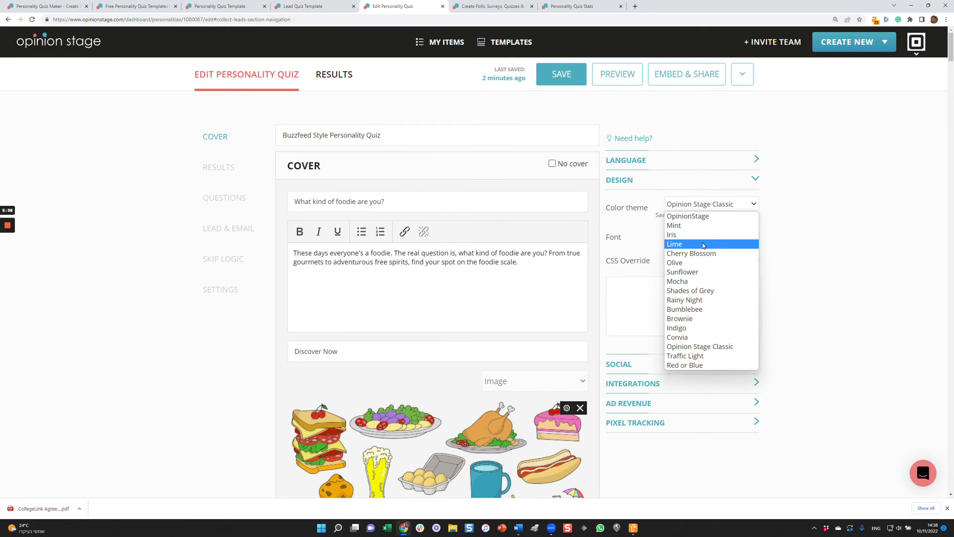
mouse_move(652, 247)
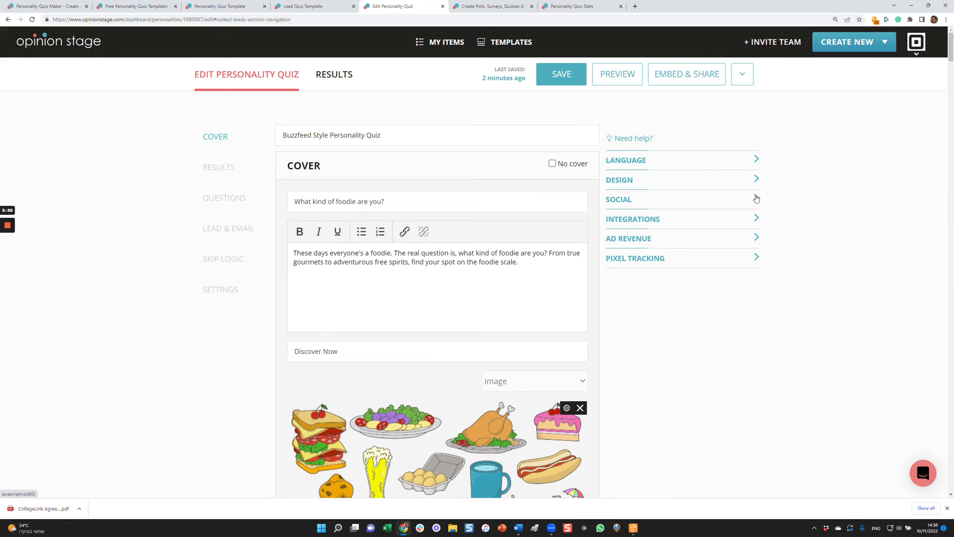
Show the foodie quiz's social sharing settings with the preview image slot
left_click(619, 199)
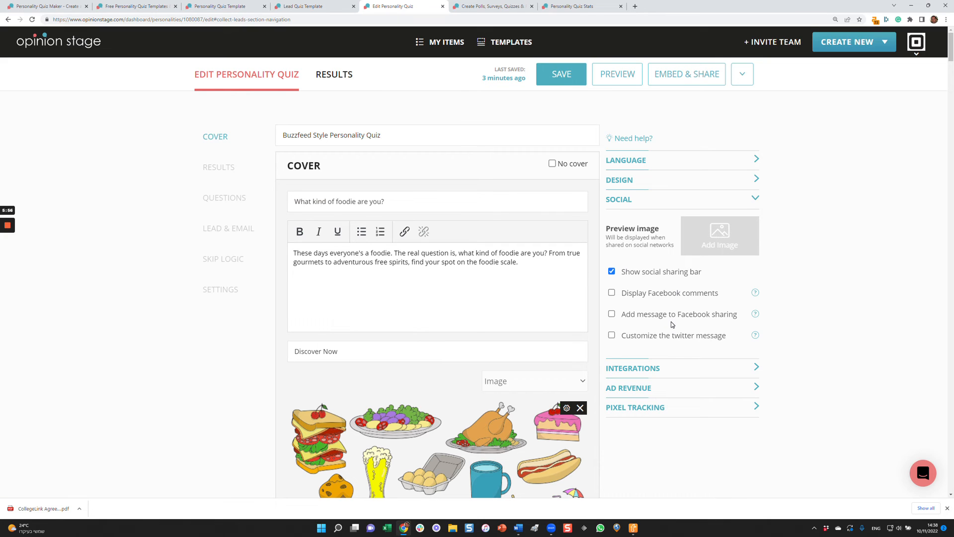
mouse_move(687, 343)
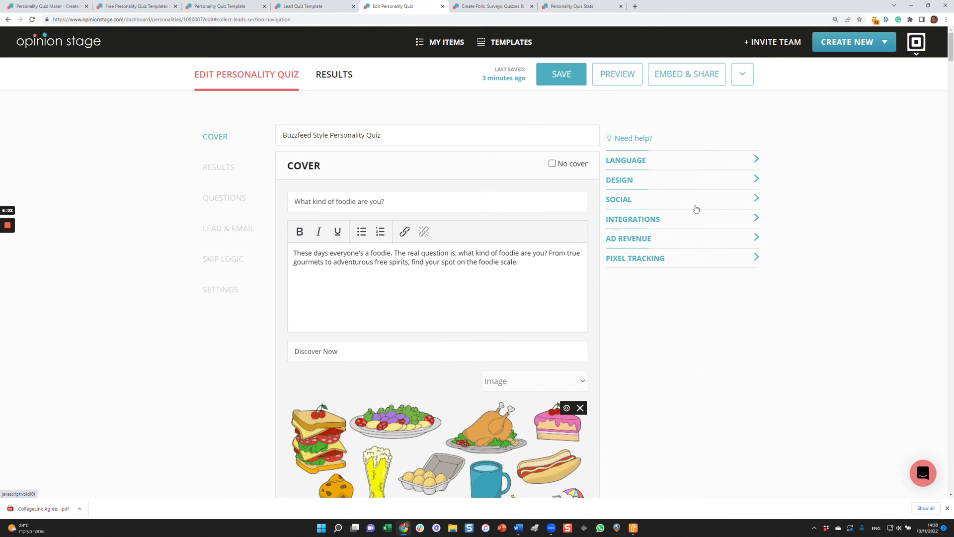
mouse_move(676, 222)
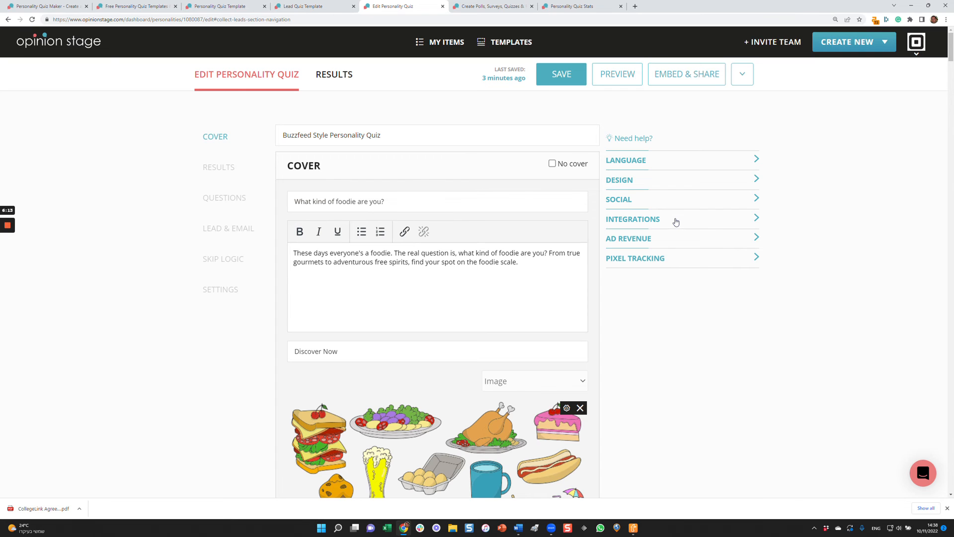
mouse_move(652, 248)
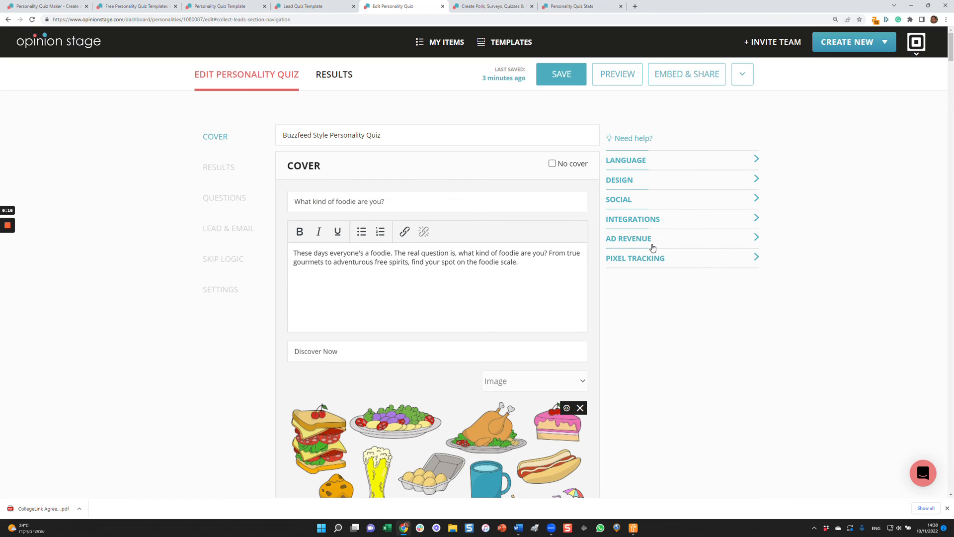
mouse_move(657, 263)
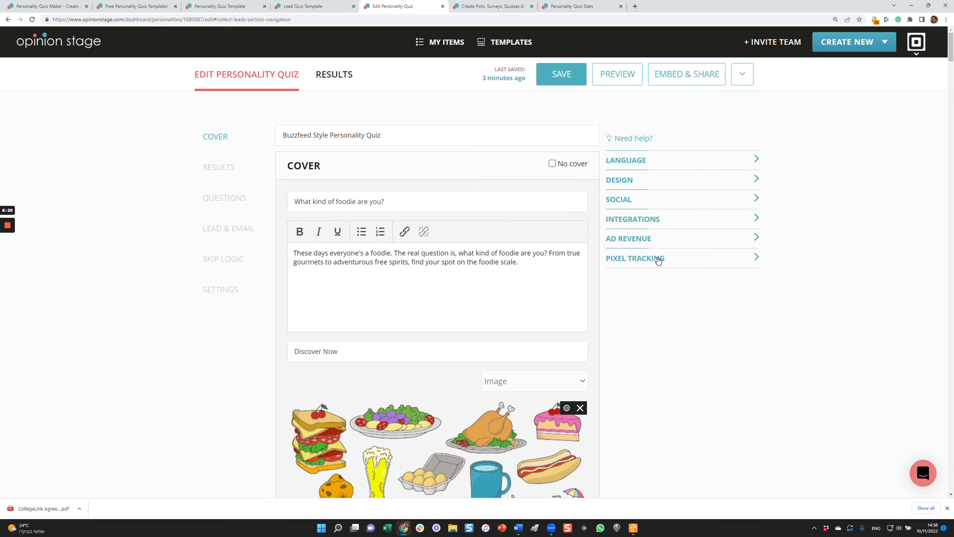
mouse_move(658, 256)
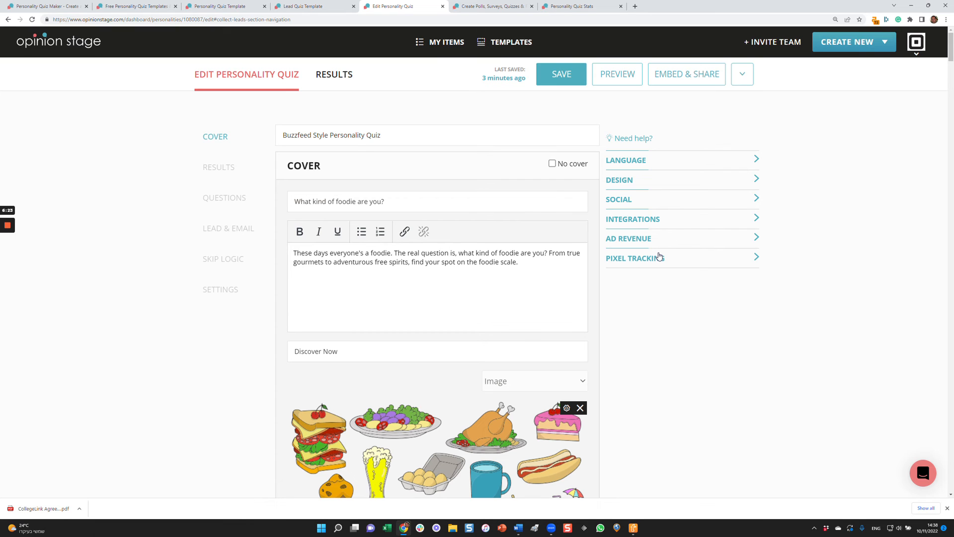
mouse_move(558, 181)
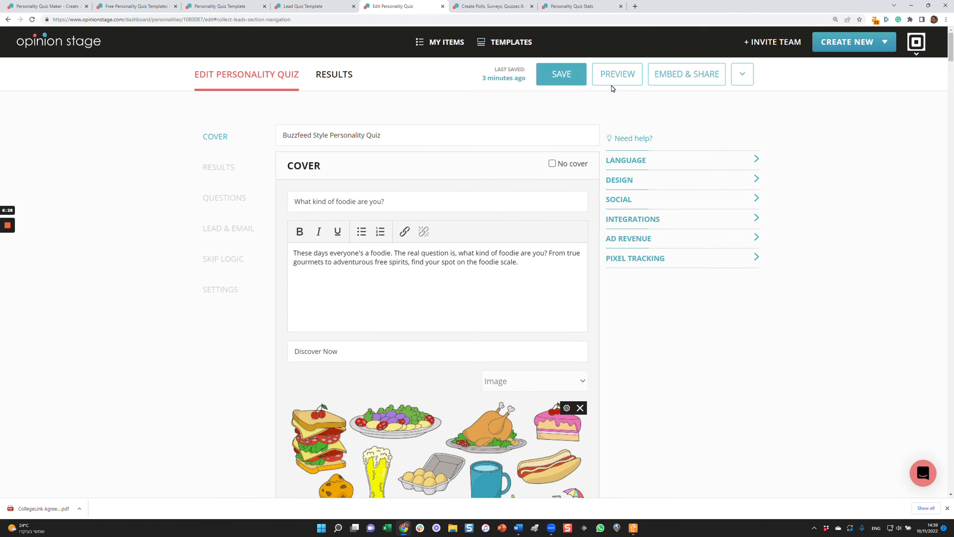
mouse_move(687, 73)
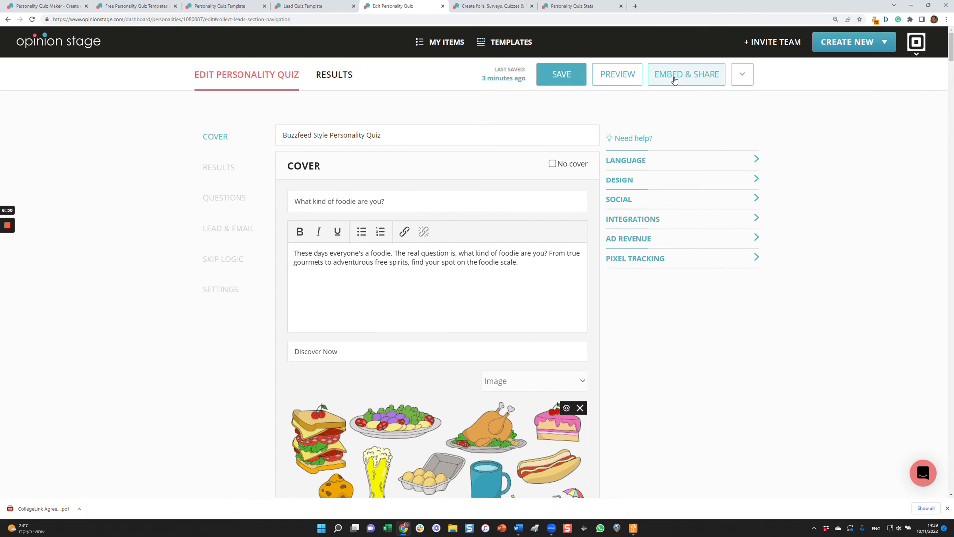
View the quiz's script, iframe and WordPress embed codes in Embed & Share
left_click(686, 74)
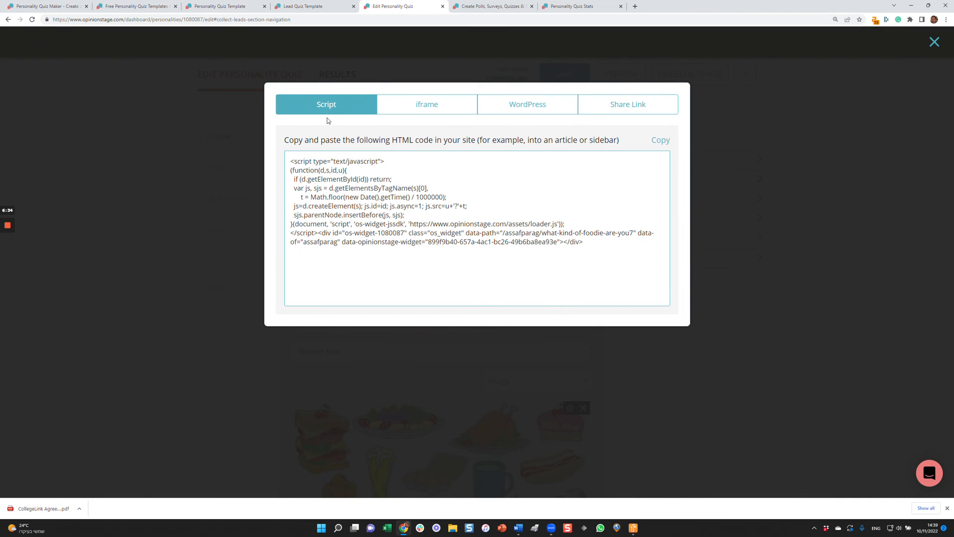
left_click(427, 104)
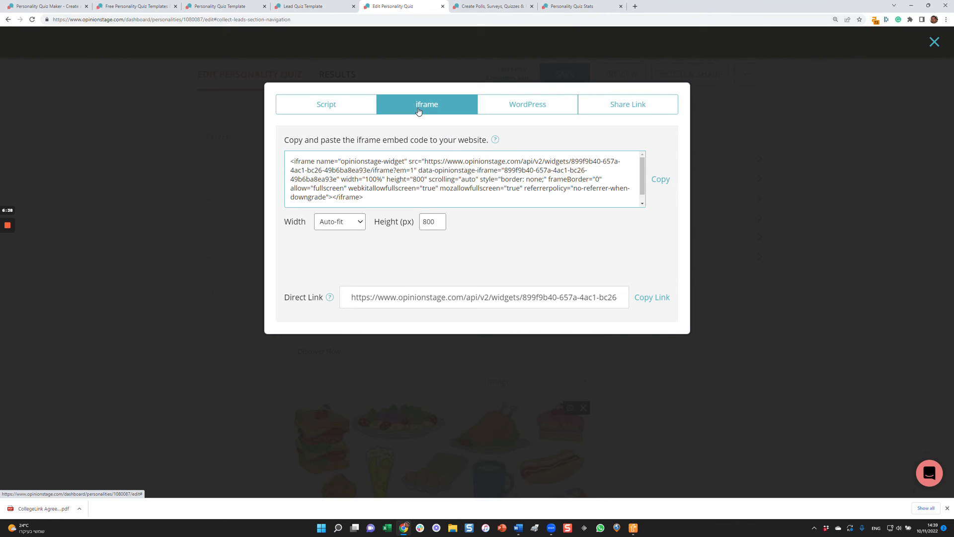
mouse_move(526, 104)
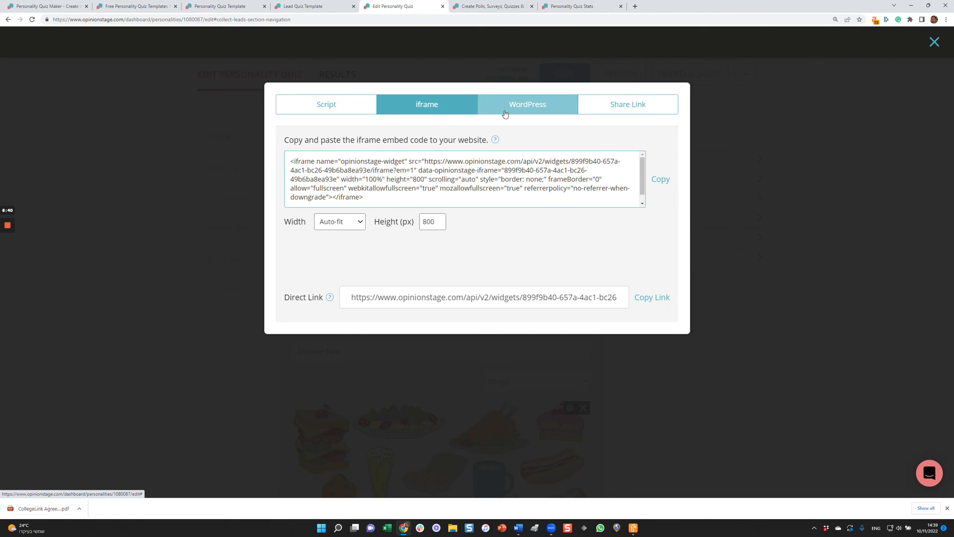
left_click(527, 104)
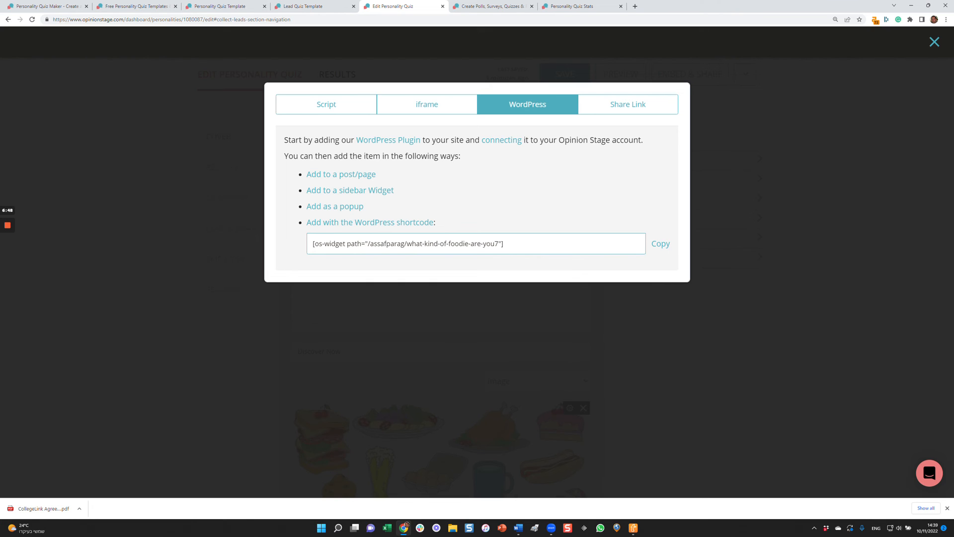
View the live foodie quiz from its direct share link, then return to the editor
left_click(628, 104)
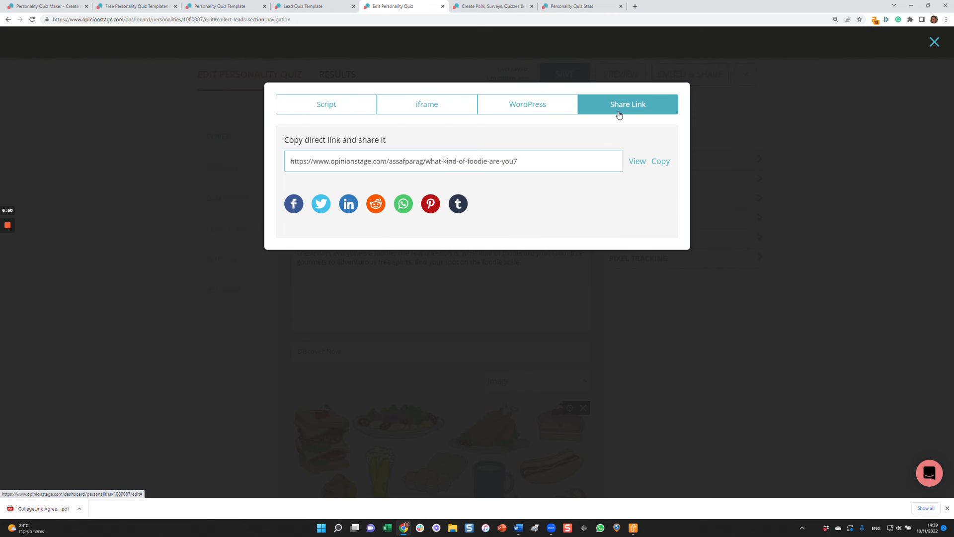
mouse_move(529, 175)
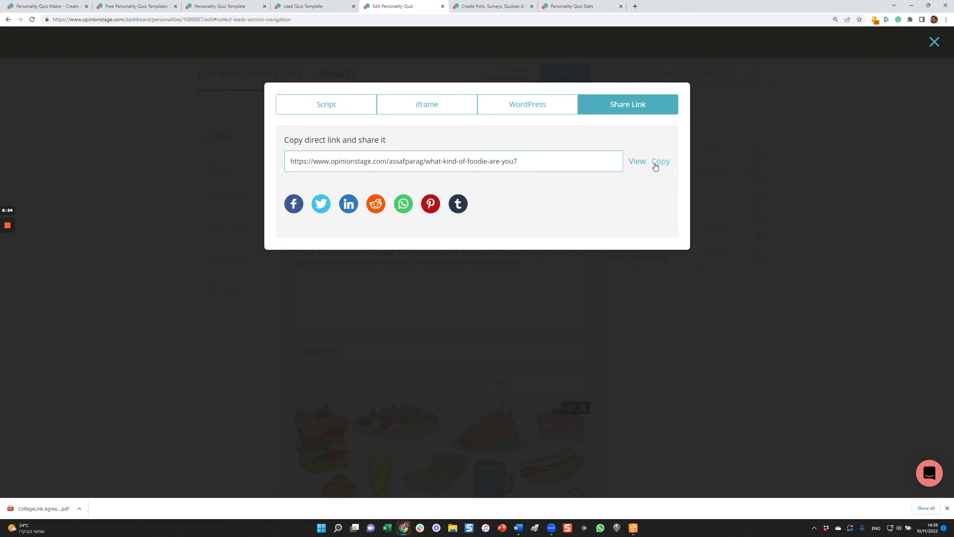
left_click(636, 161)
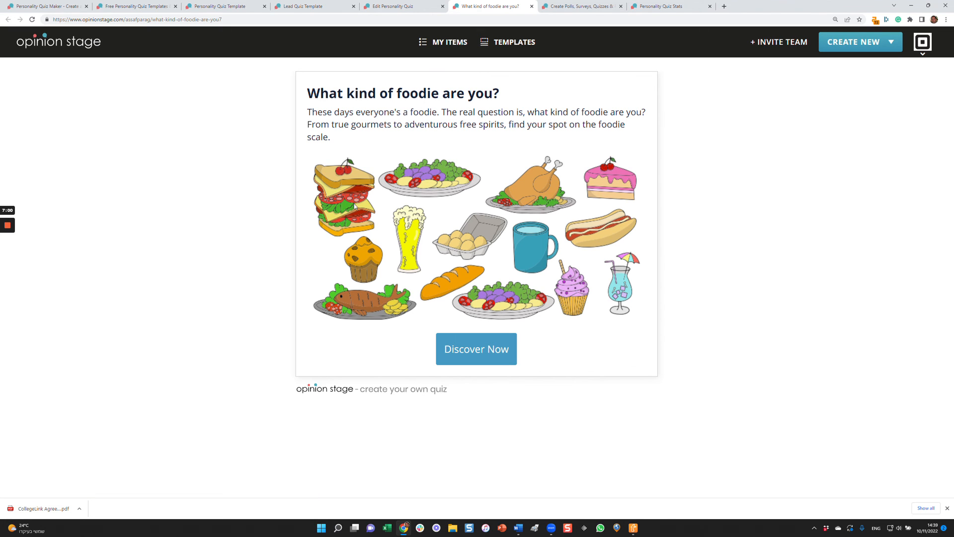
mouse_move(385, 26)
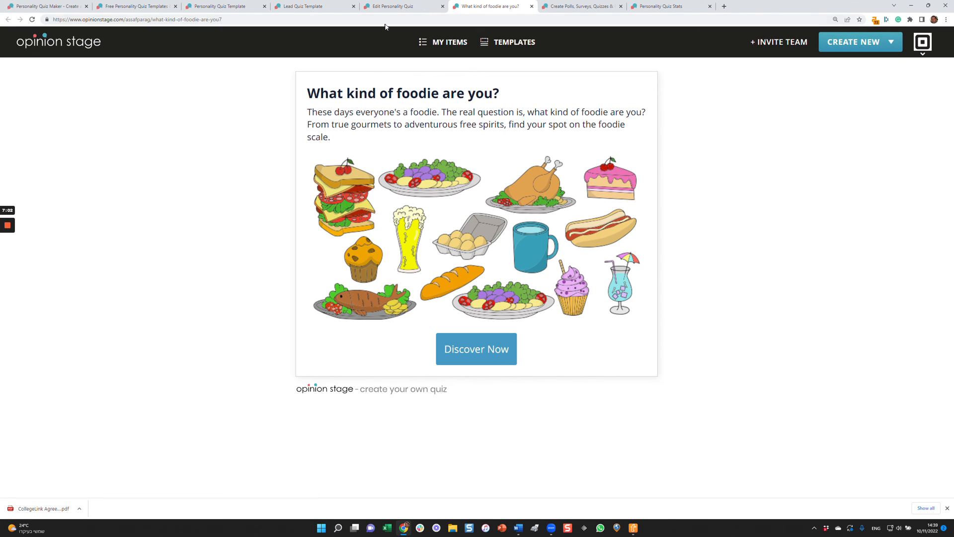
mouse_move(392, 6)
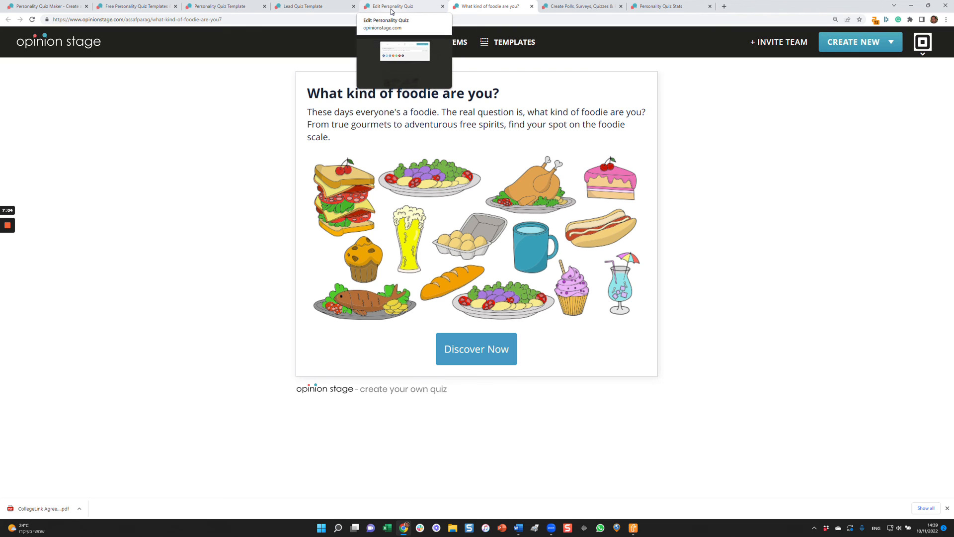
left_click(404, 6)
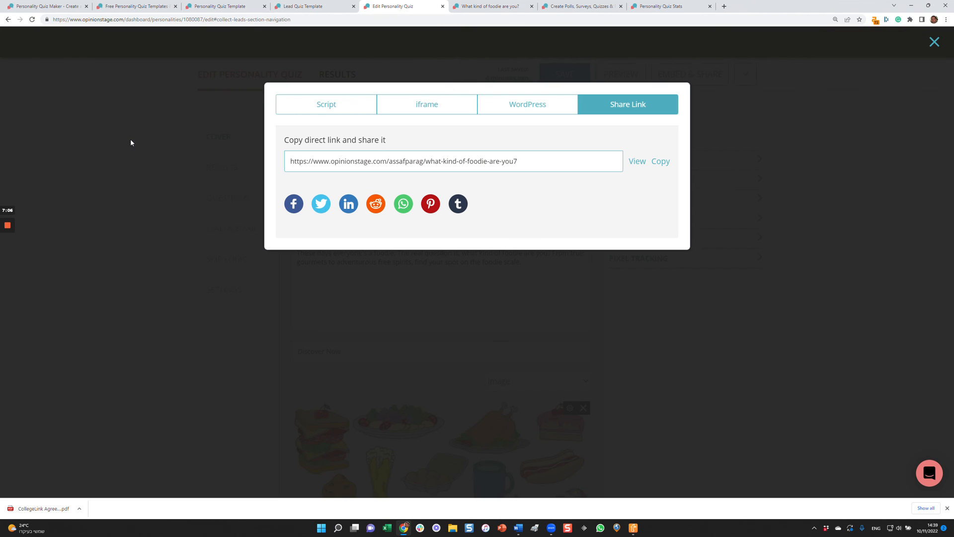
left_click(936, 41)
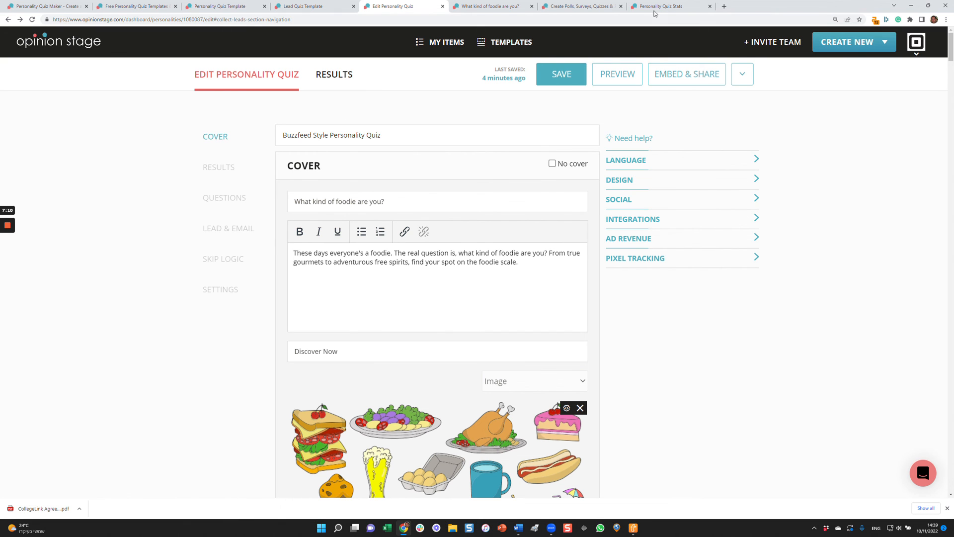
Switch to the Marvel Personality Quiz results page showing 556 views
left_click(661, 6)
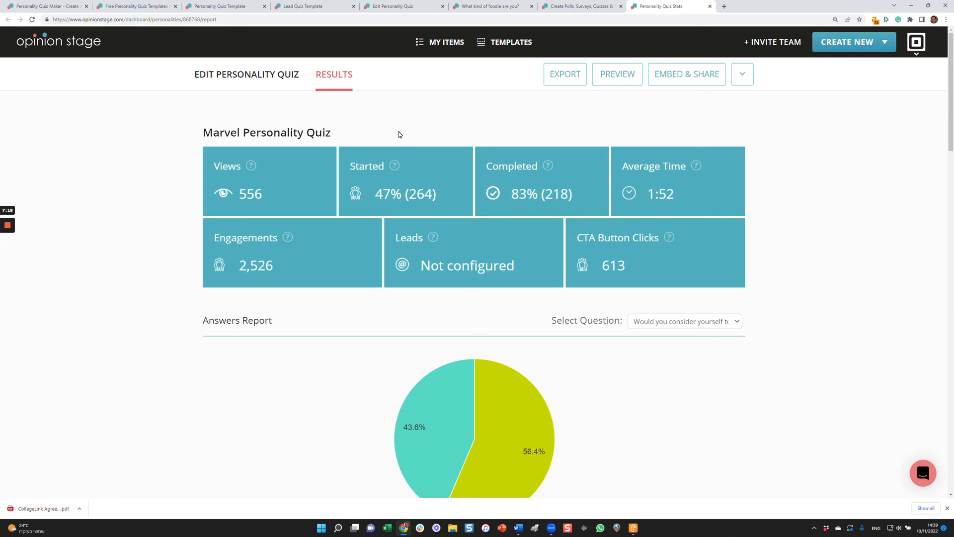
mouse_move(316, 207)
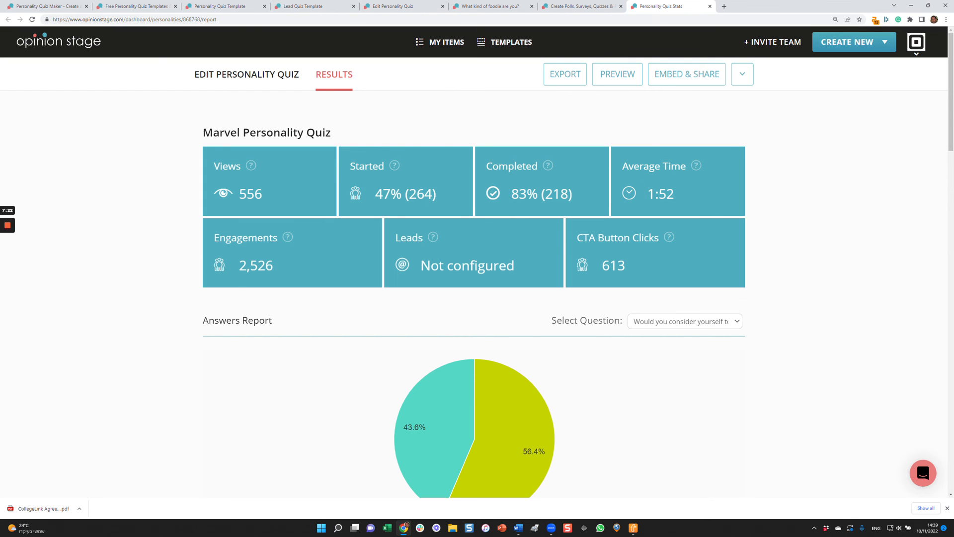
mouse_move(455, 245)
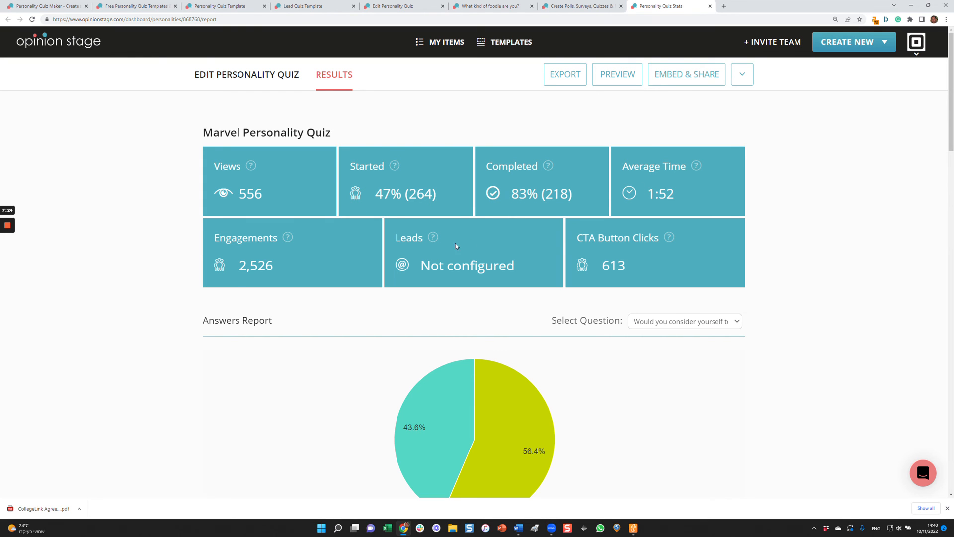
mouse_move(662, 252)
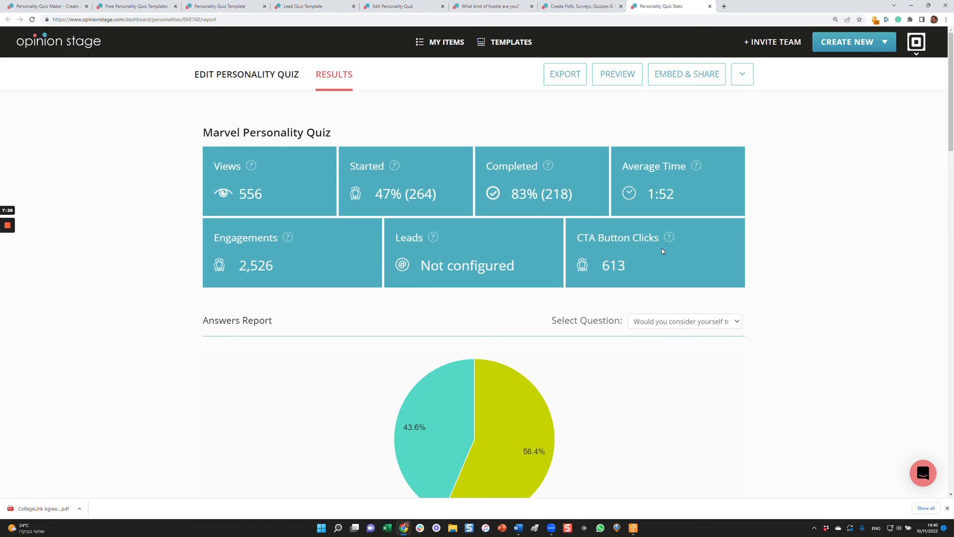
Review the Marvel quiz's drop-off, outcome breakdown and responses reports, then return to the homepage
scroll("down", 3)
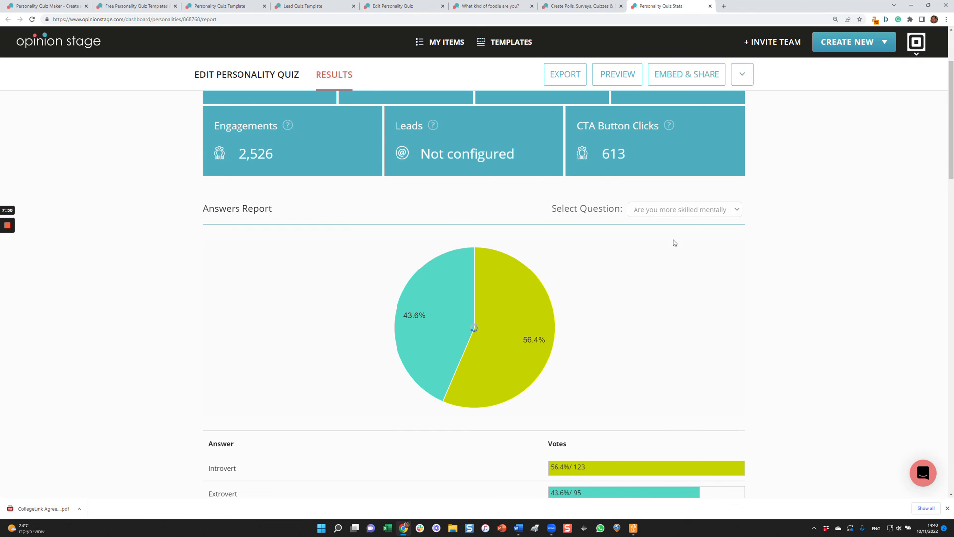
scroll("down", 3)
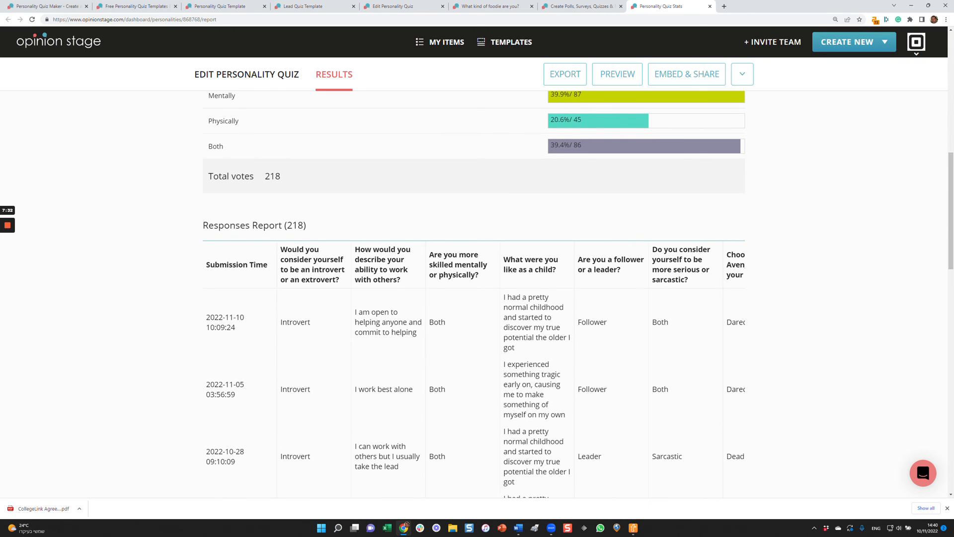
scroll("down", 3)
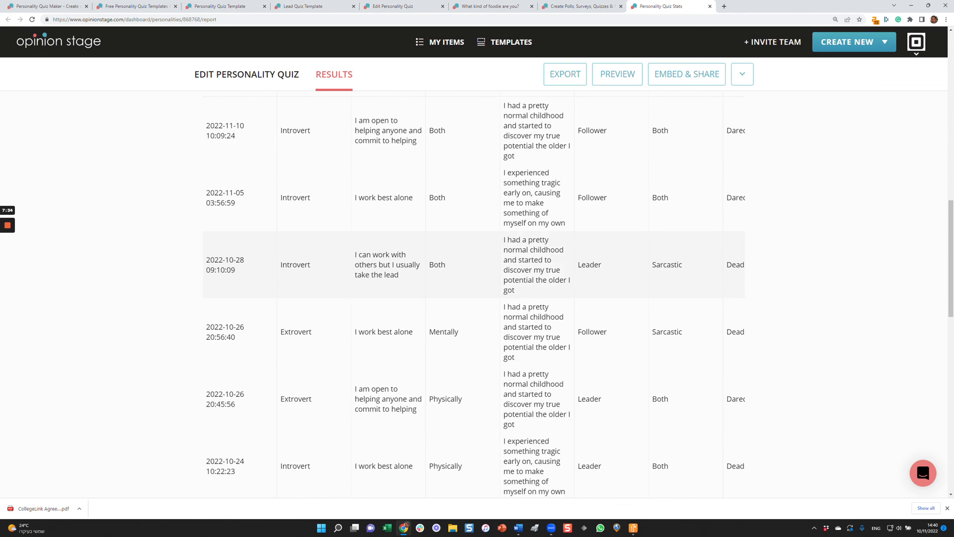
scroll("down", 3)
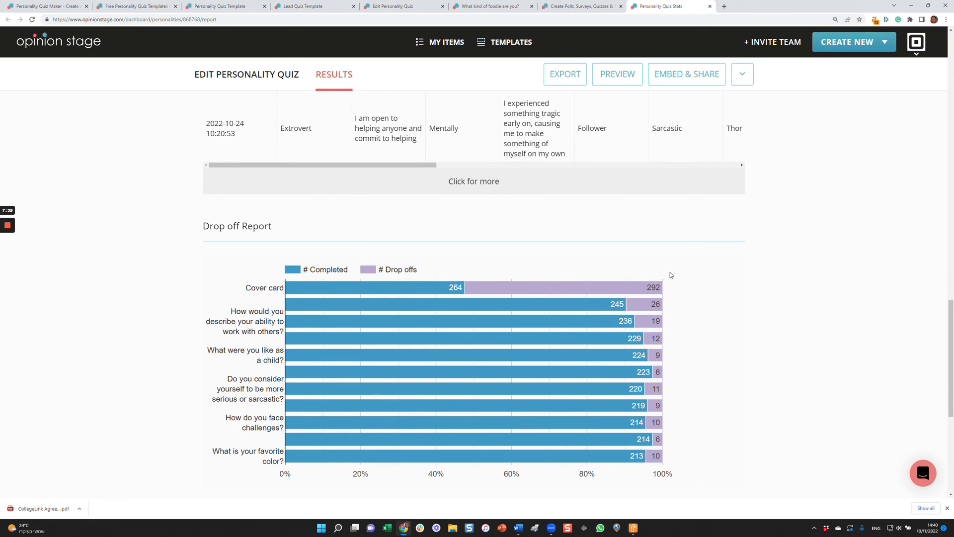
scroll("down", 3)
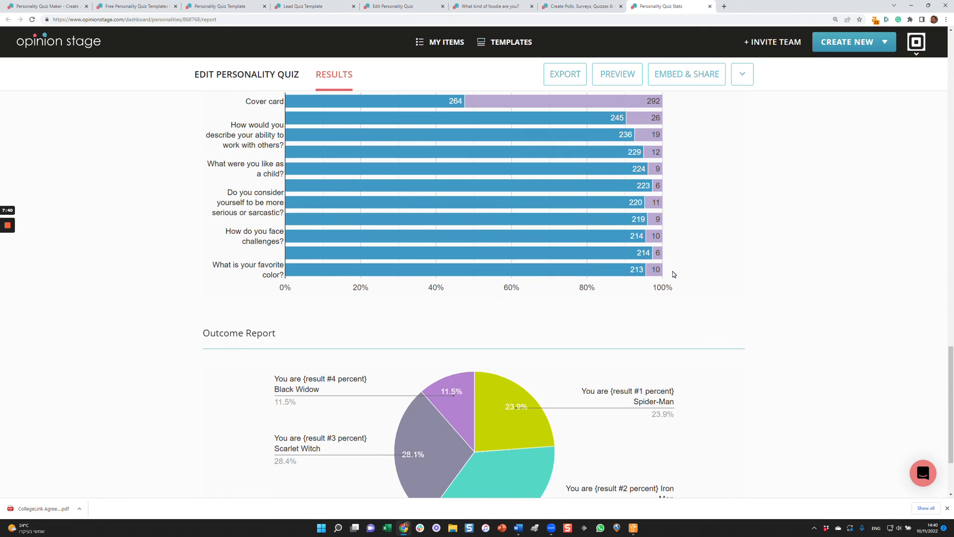
scroll("down", 3)
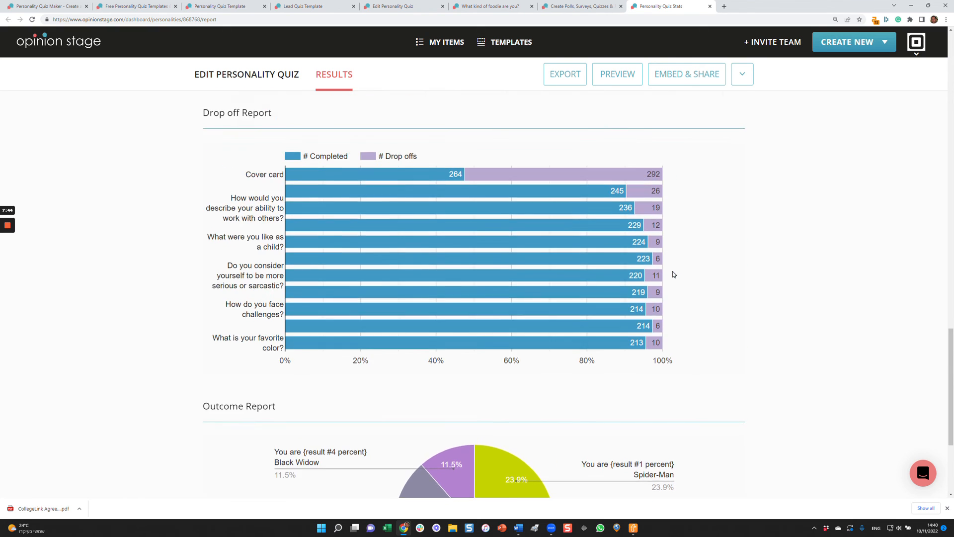
scroll("down", 3)
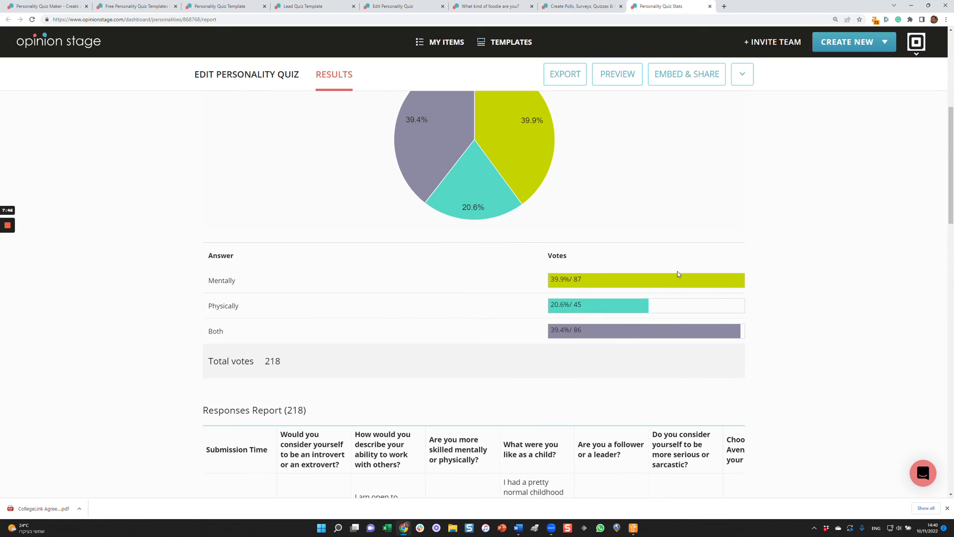
mouse_move(547, 131)
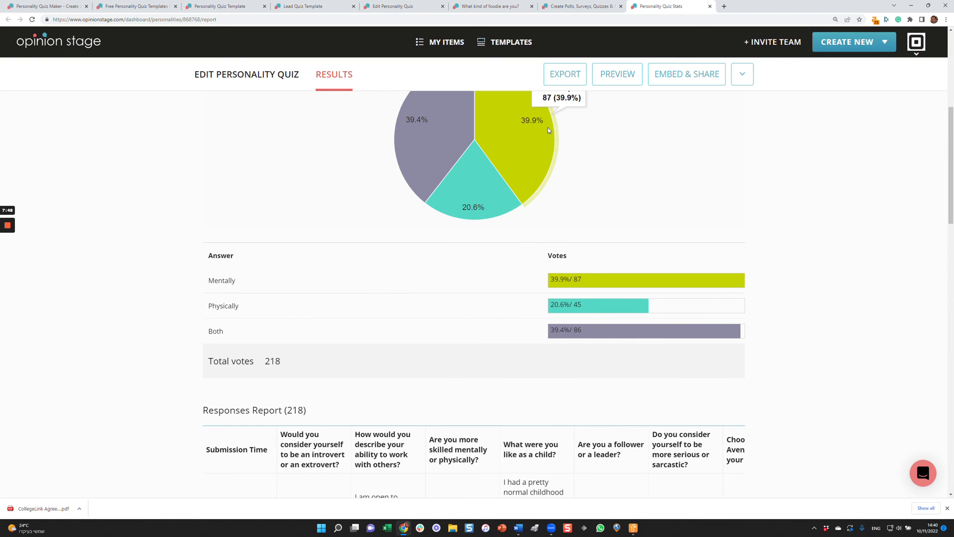
mouse_move(565, 73)
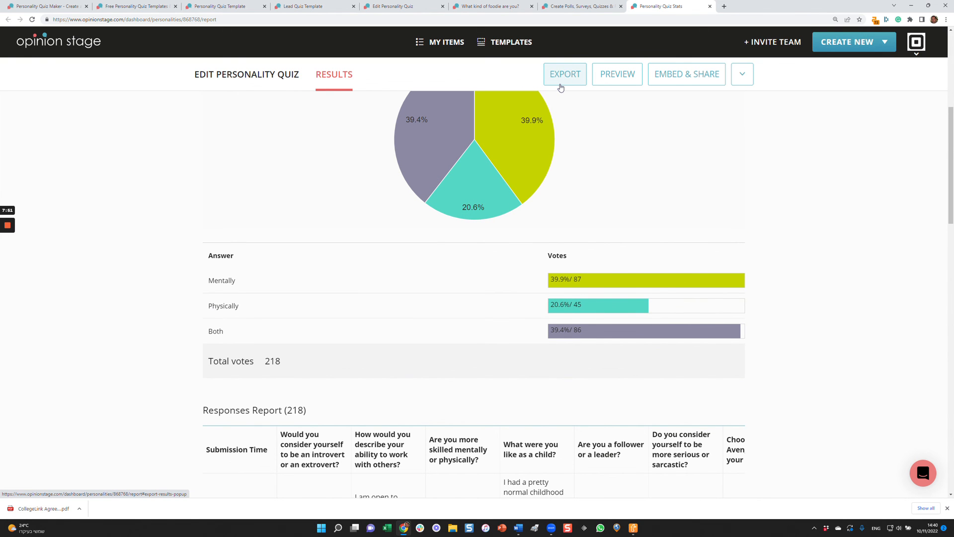
mouse_move(559, 84)
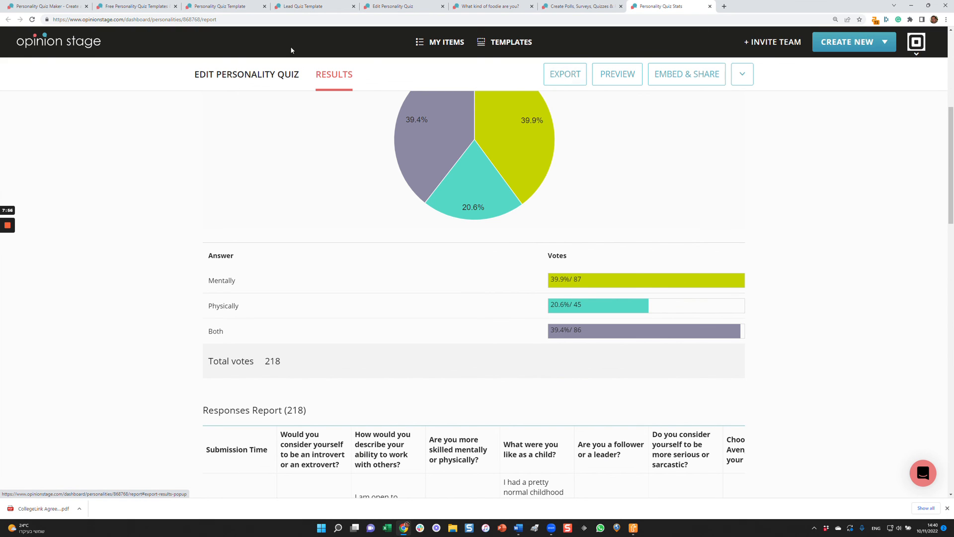
left_click(46, 6)
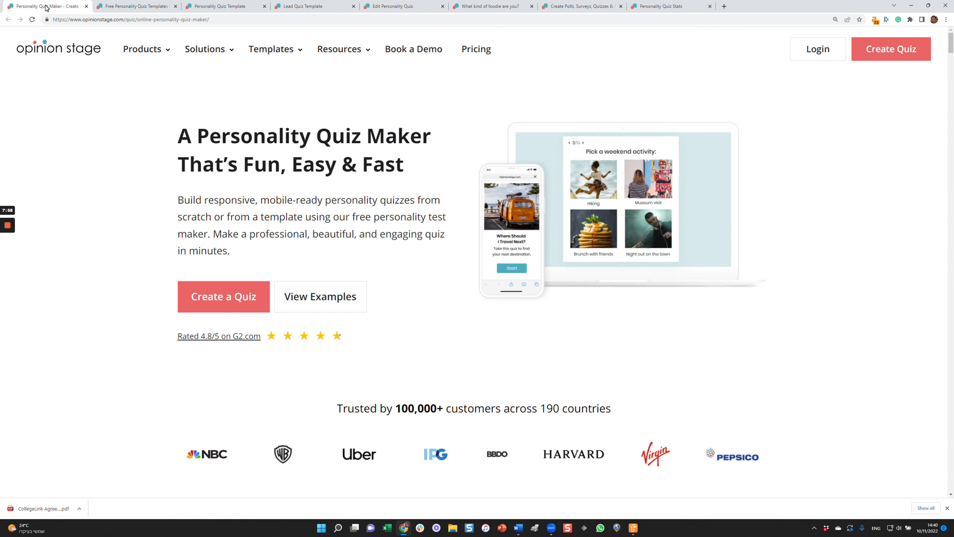